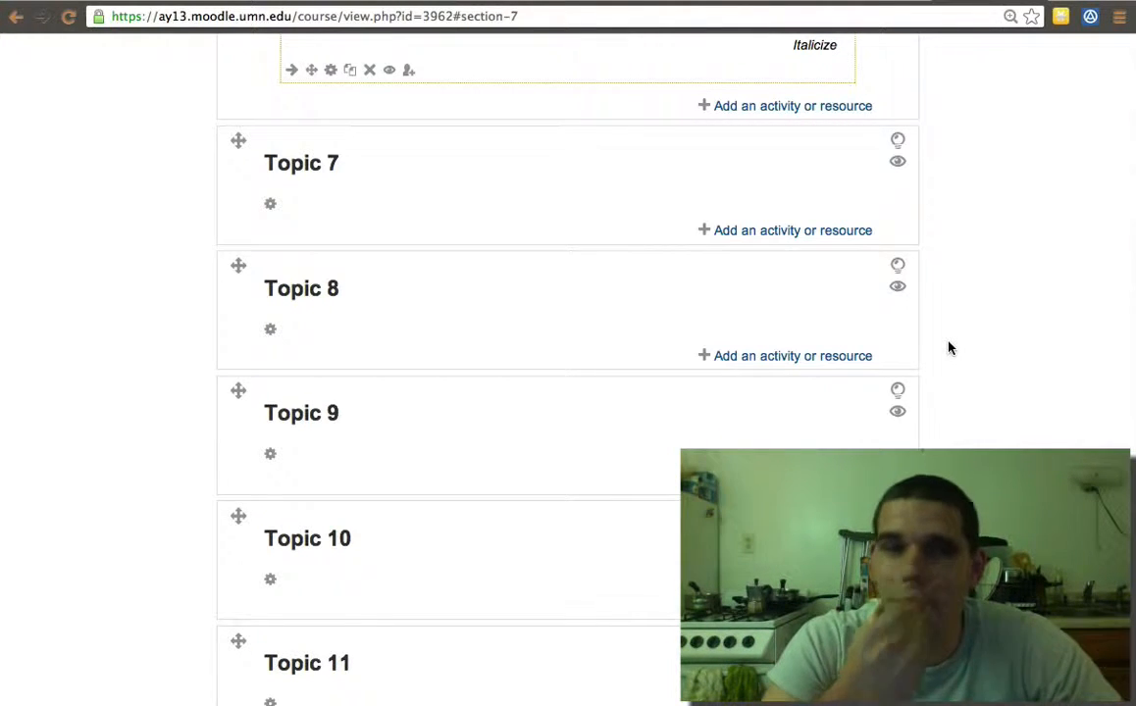
Edit Topic 7 and rename its section to 'Assignments'.
click(271, 204)
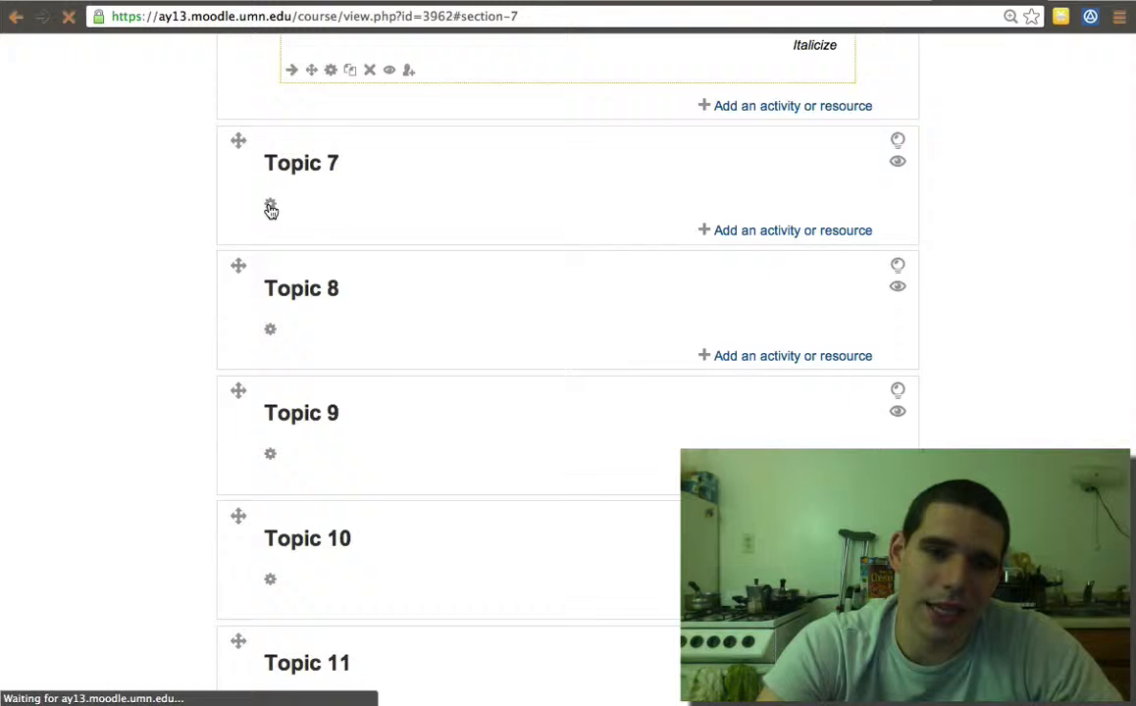
click(271, 209)
text(A)
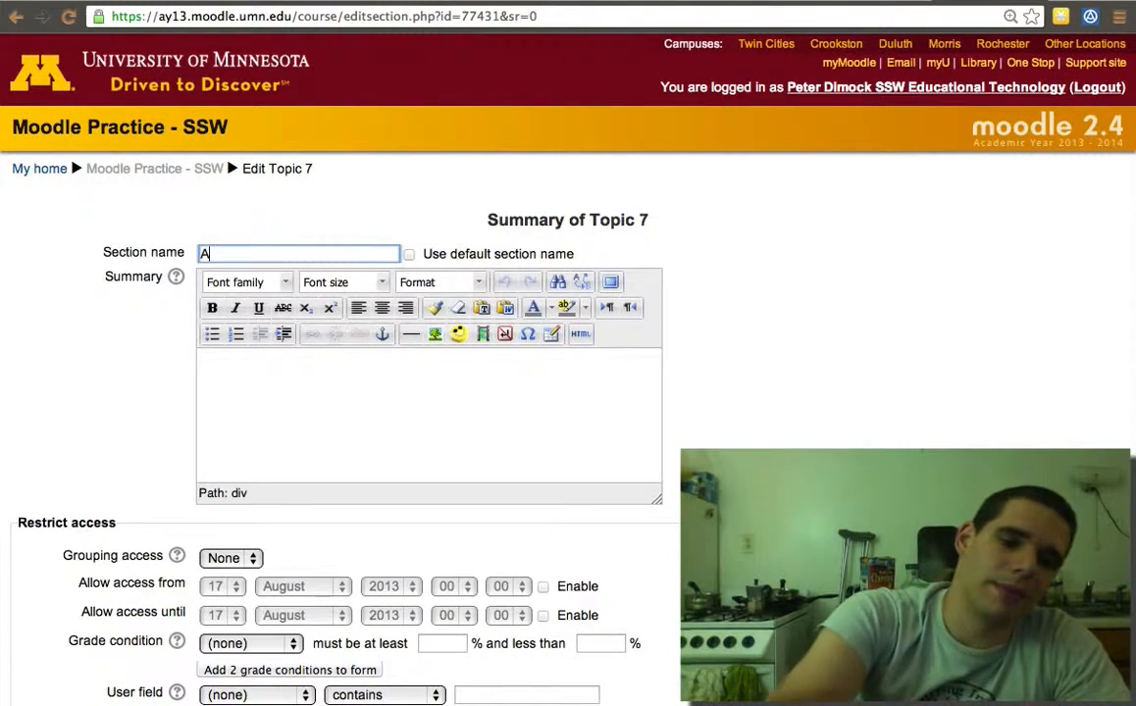
text(ssign)
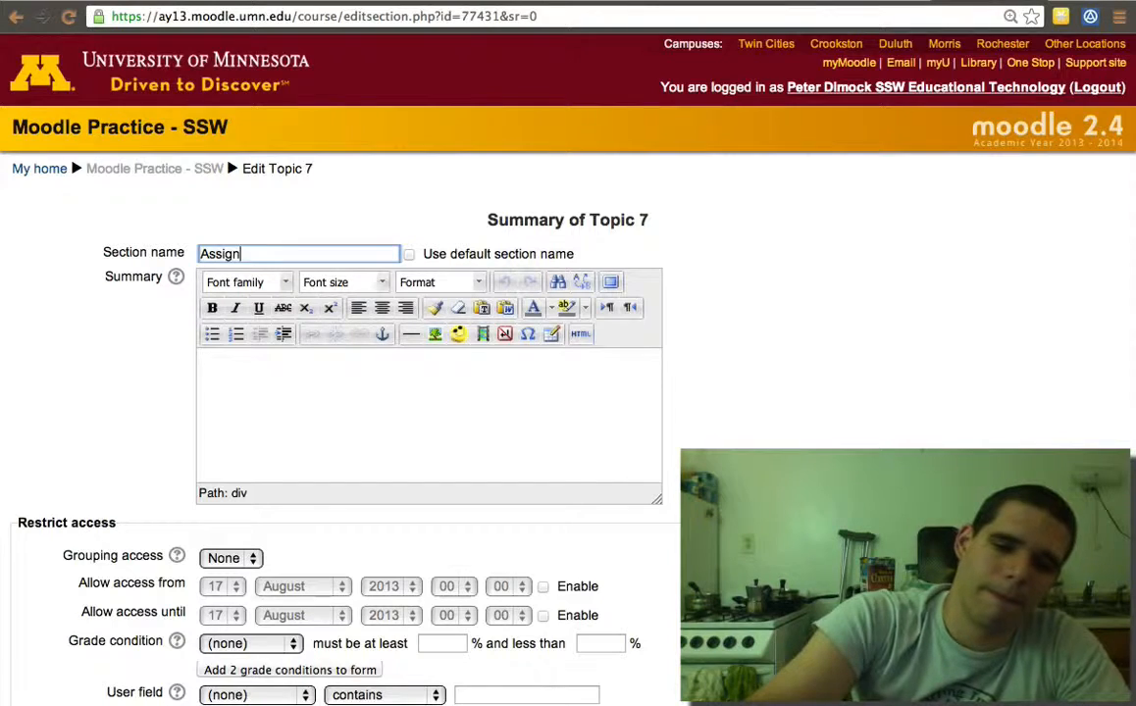
text(ments)
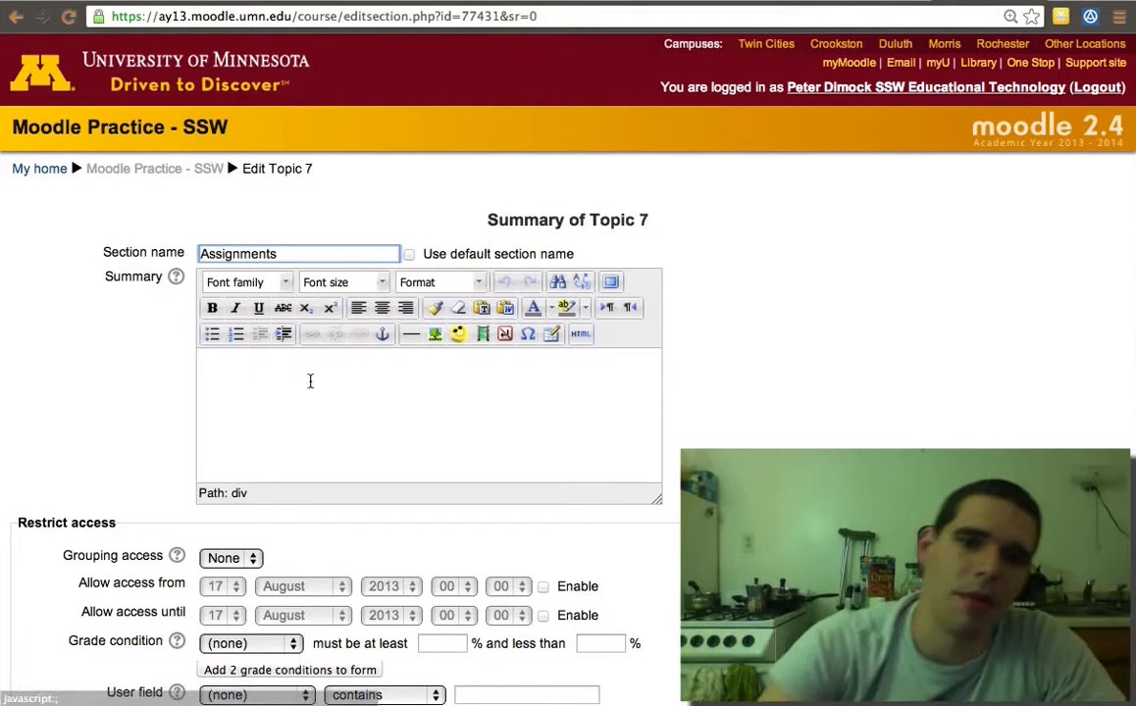
Add a bulleted summary listing 'File Upload' and 'TurnItIn', then save the topic.
click(212, 334)
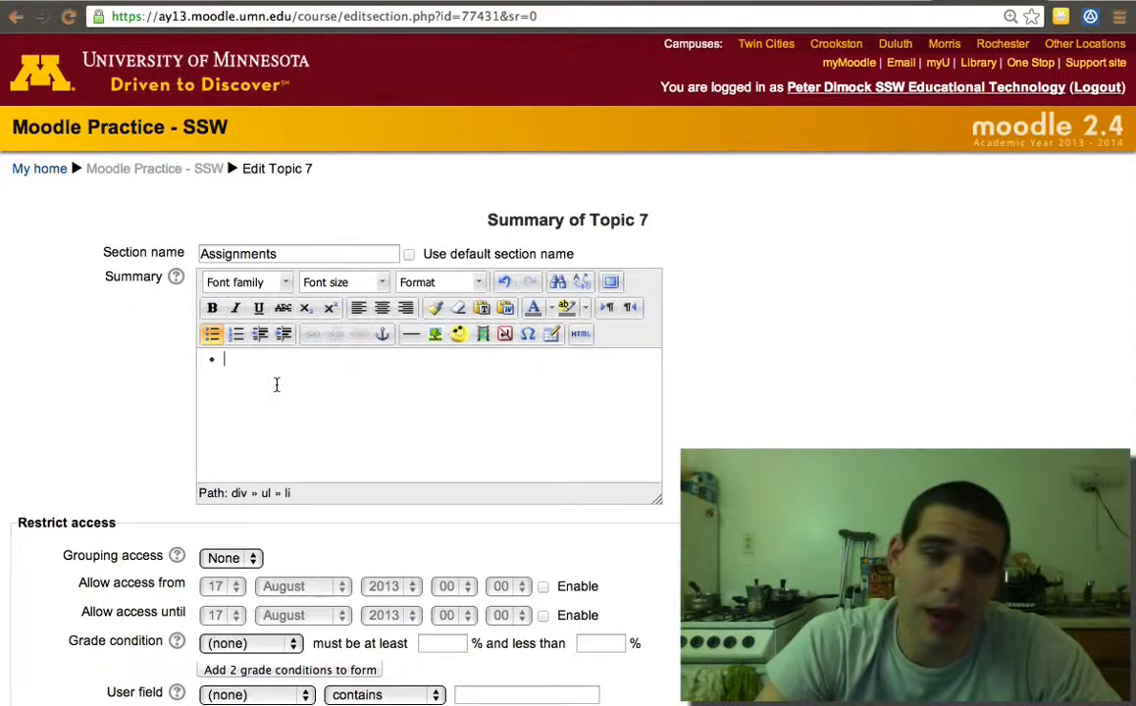
text(F)
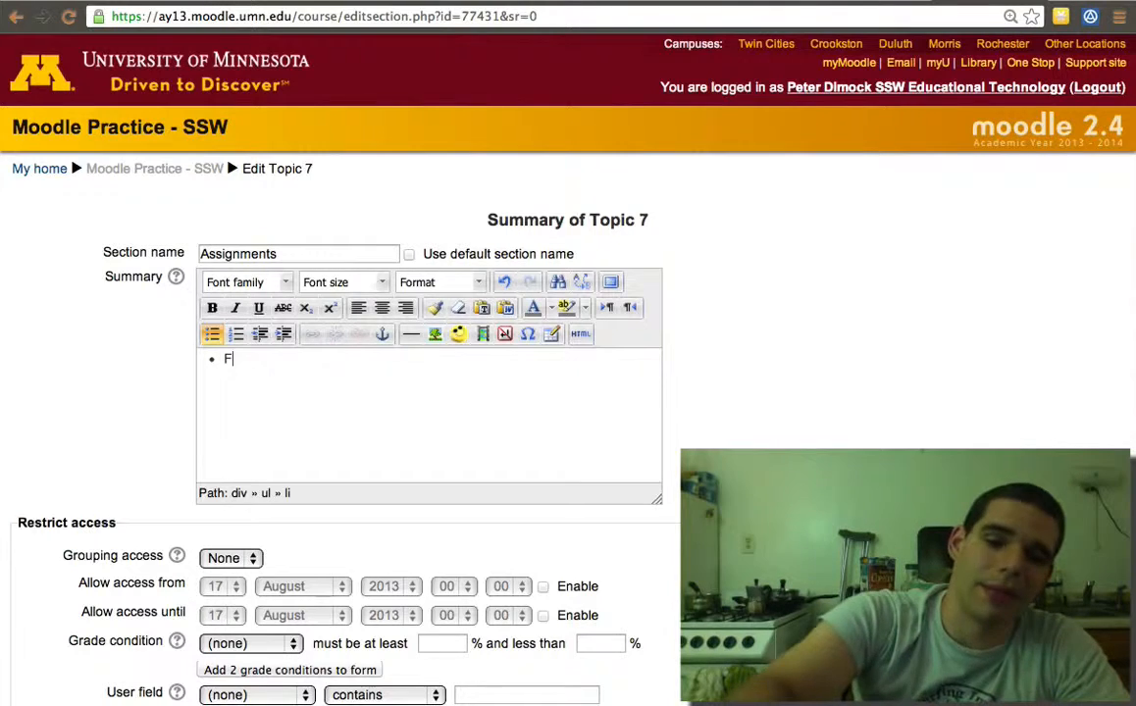
text(ile)
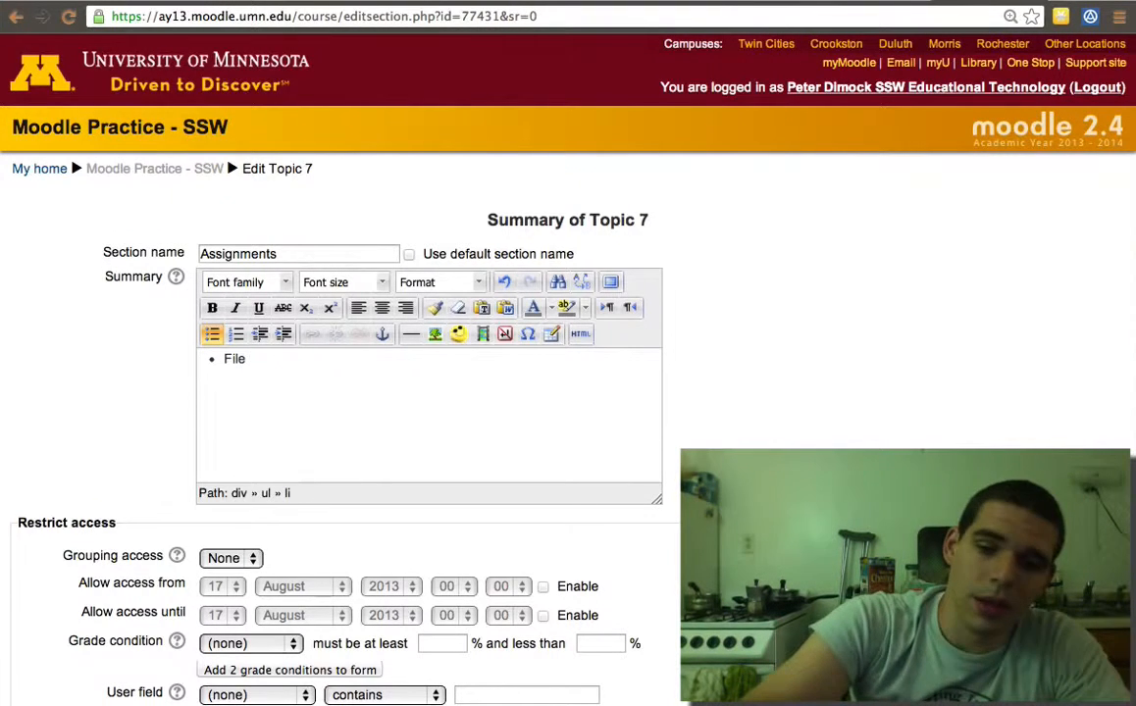
text(Up)
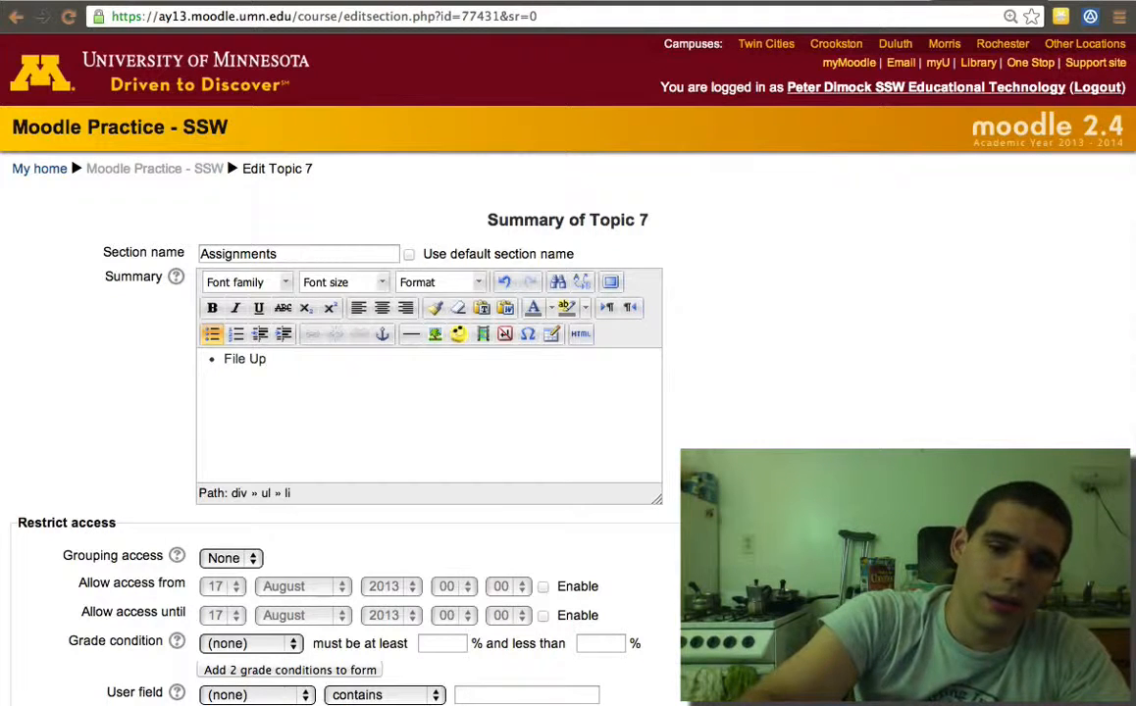
text(load)
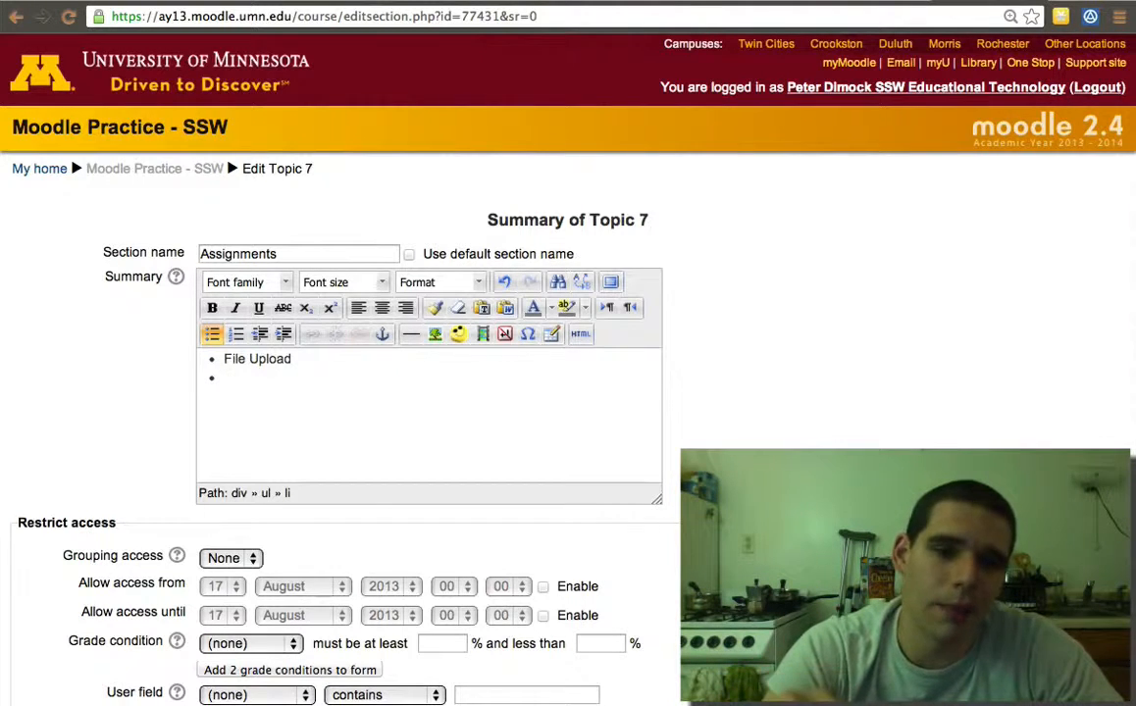
text(Tu)
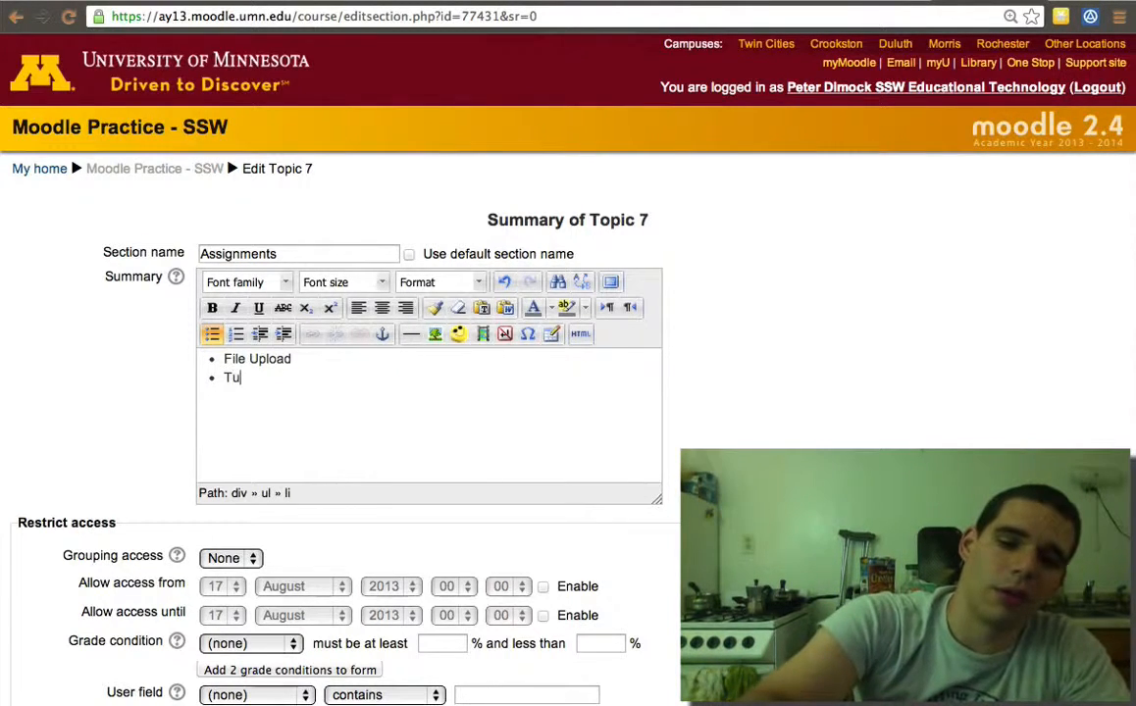
text(rnItIn)
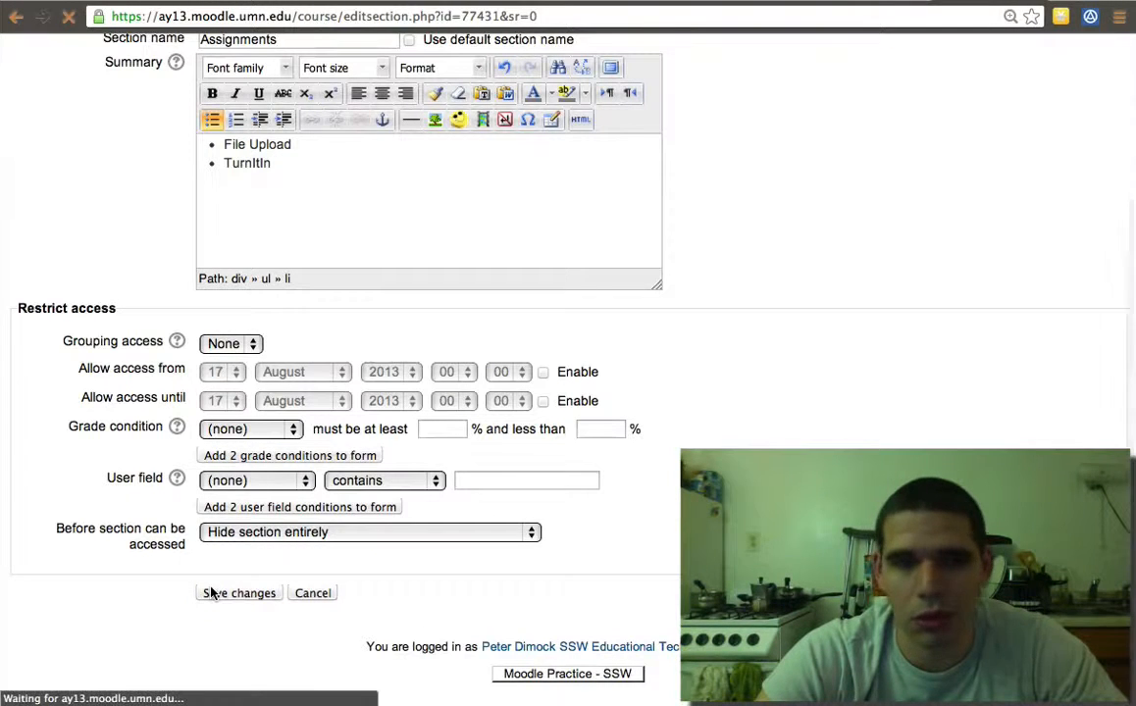
click(237, 593)
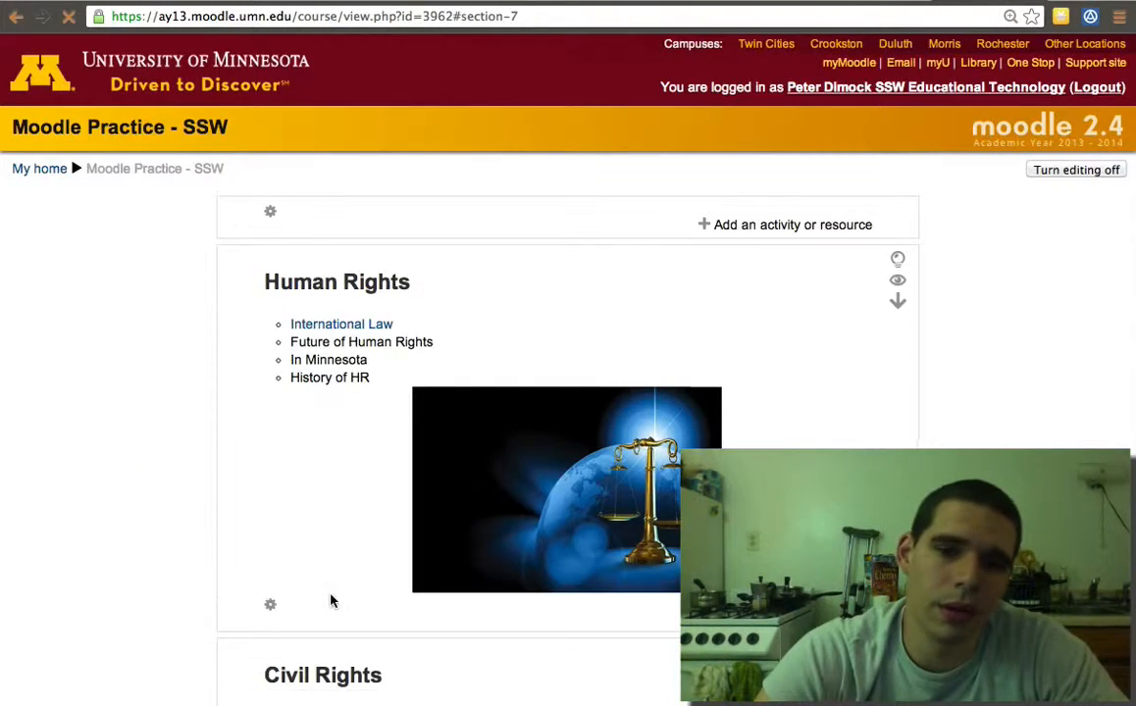
scroll(down, 3)
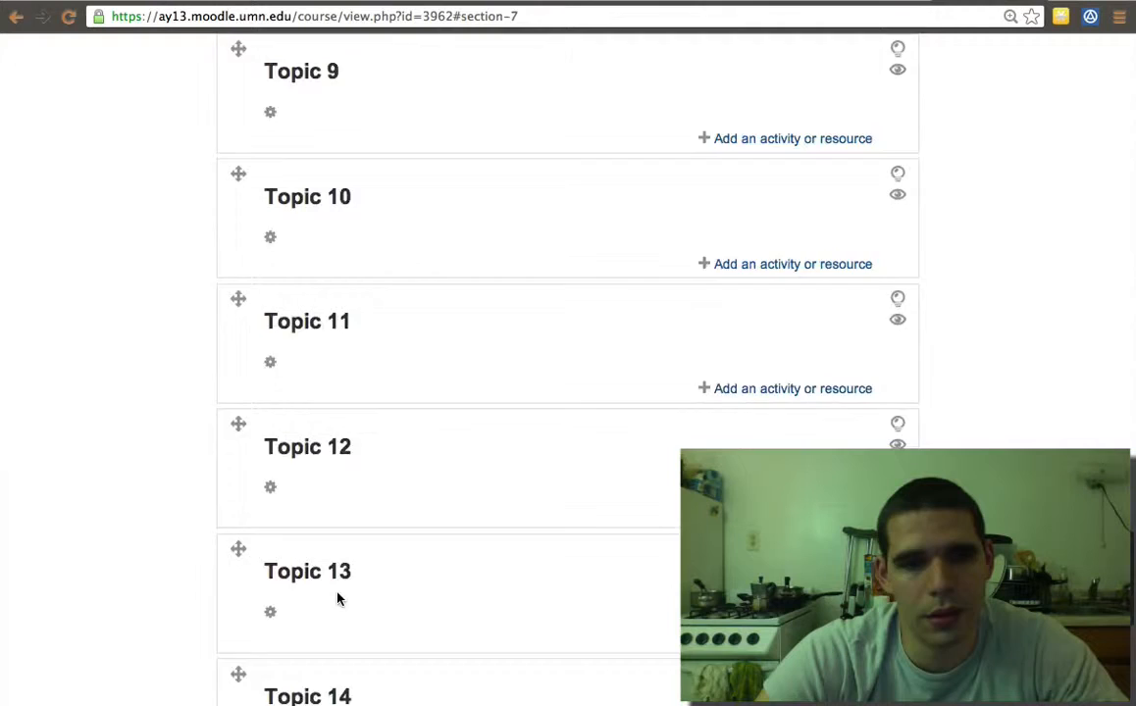
scroll(up, 3)
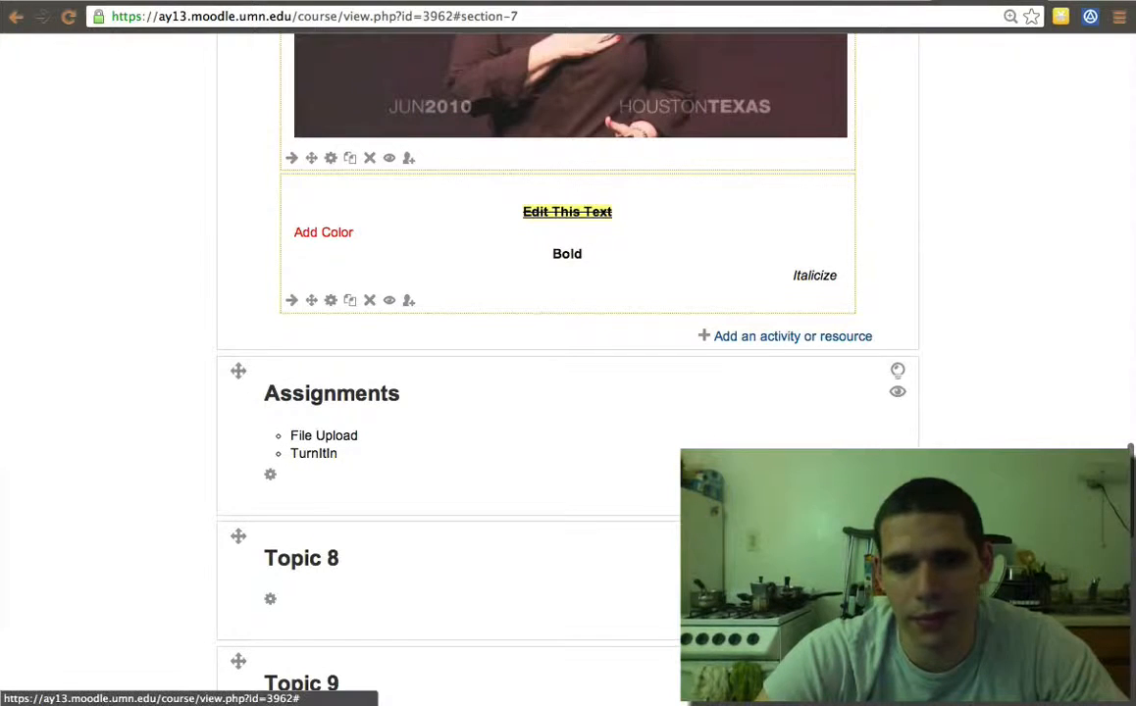
Add an Assignment activity to the Assignments topic, opening its blank setup form.
click(784, 336)
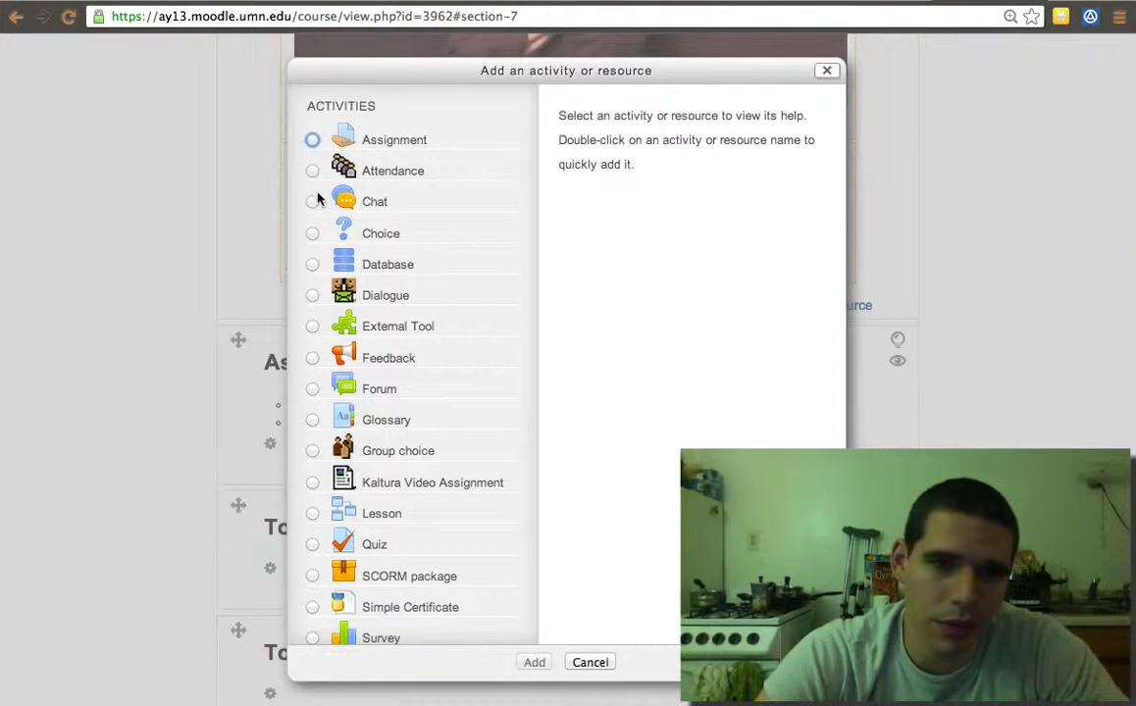
click(312, 139)
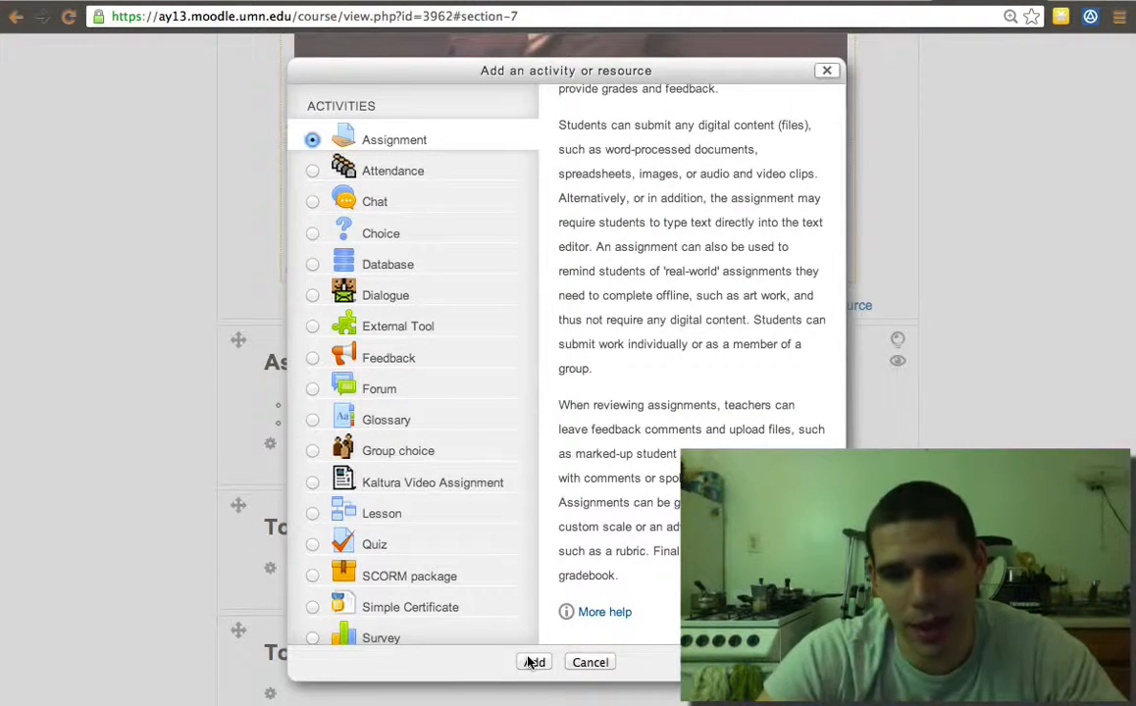
click(533, 662)
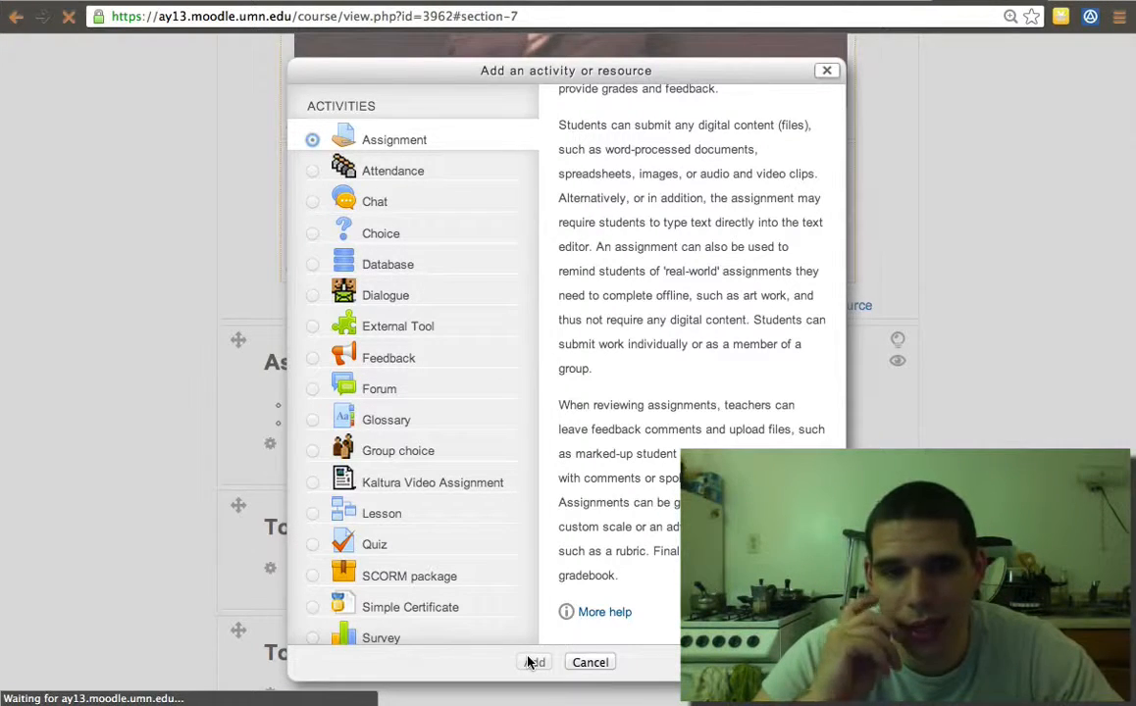
click(533, 663)
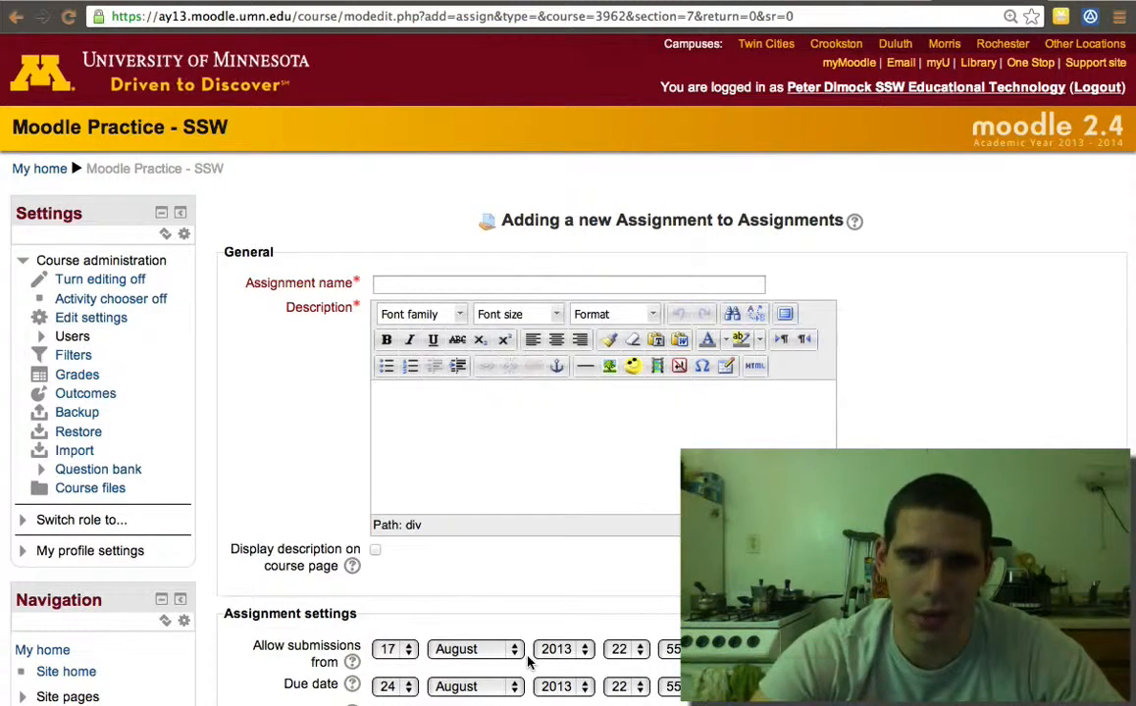
Name the assignment 'File Upload' and begin its description with 'Upload your final'.
click(567, 284)
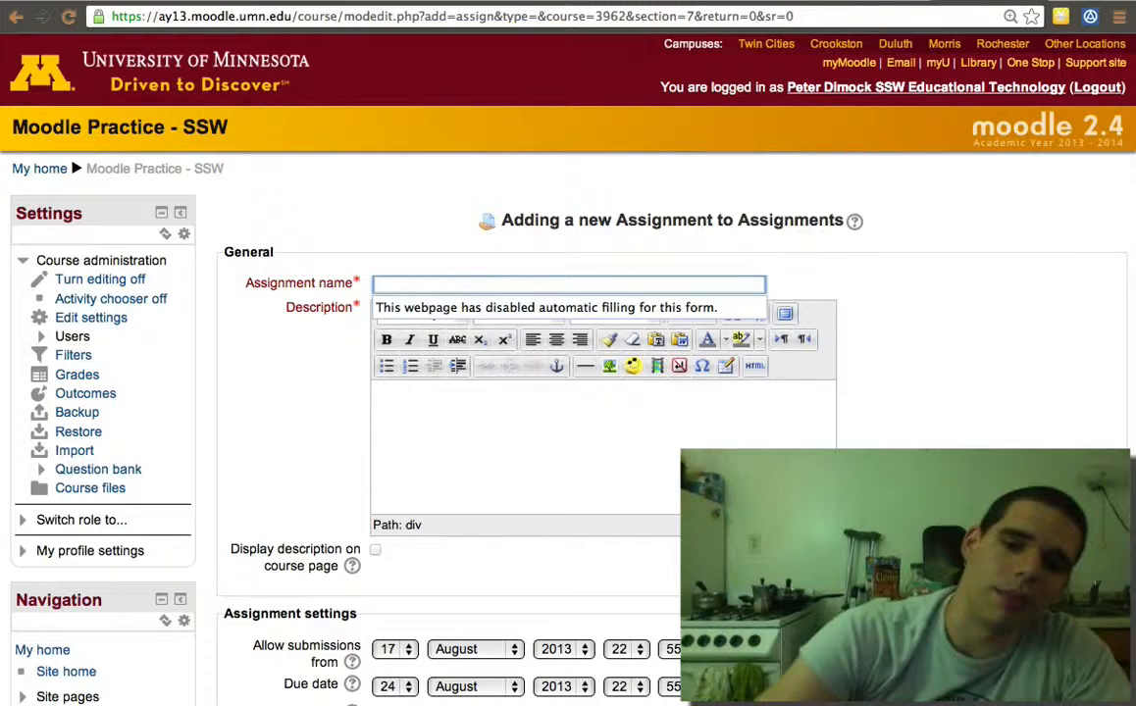
text(File U)
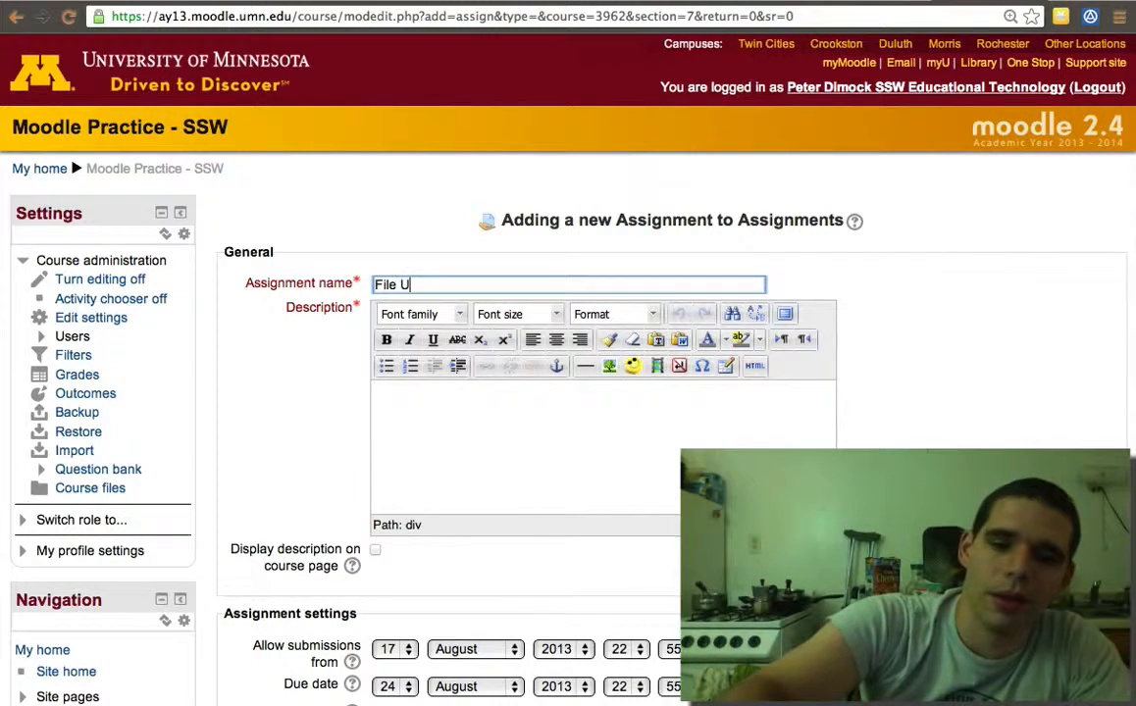
text(pload)
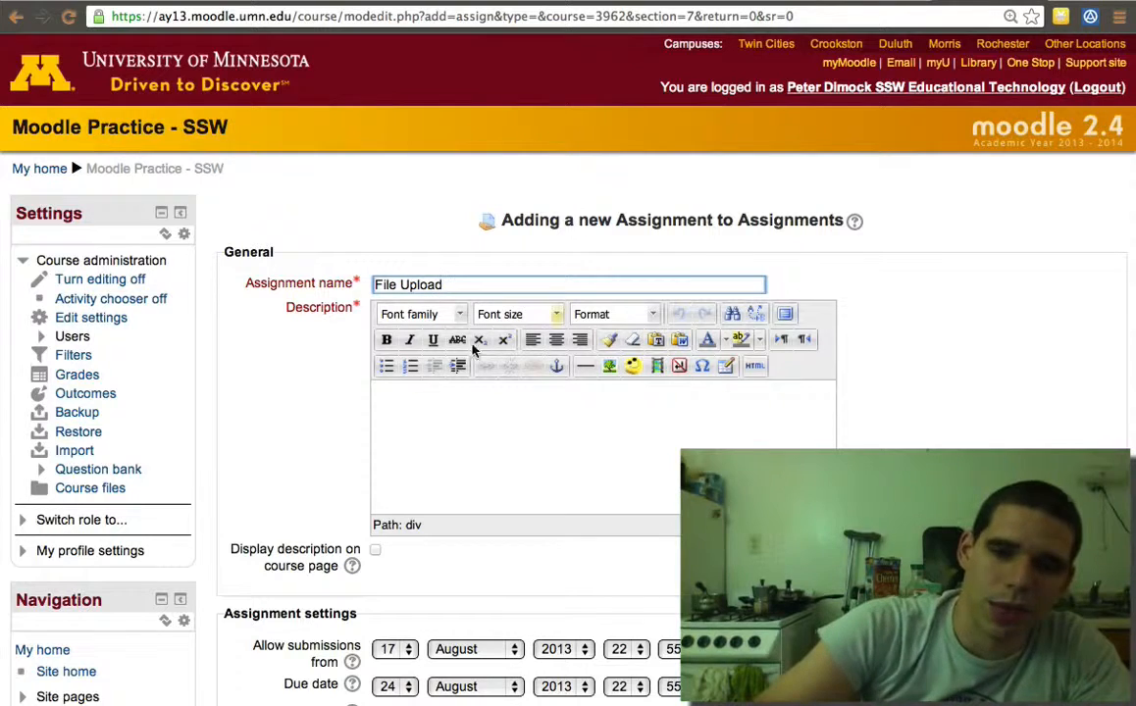
text(Upload your)
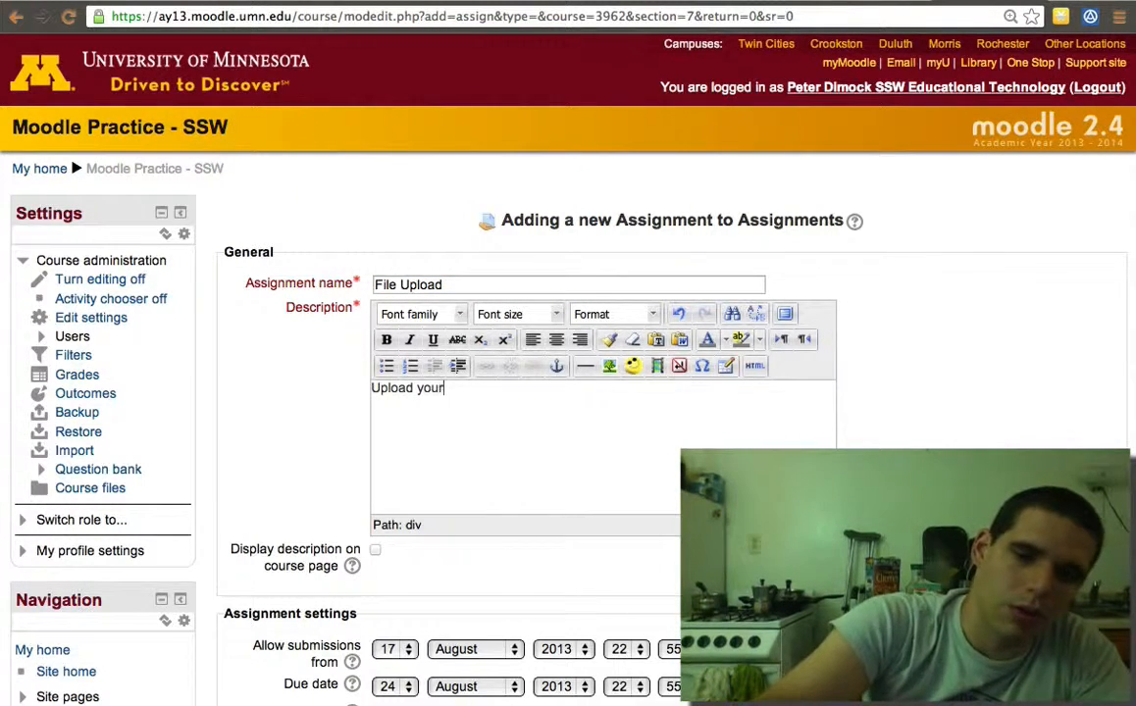
text(fin)
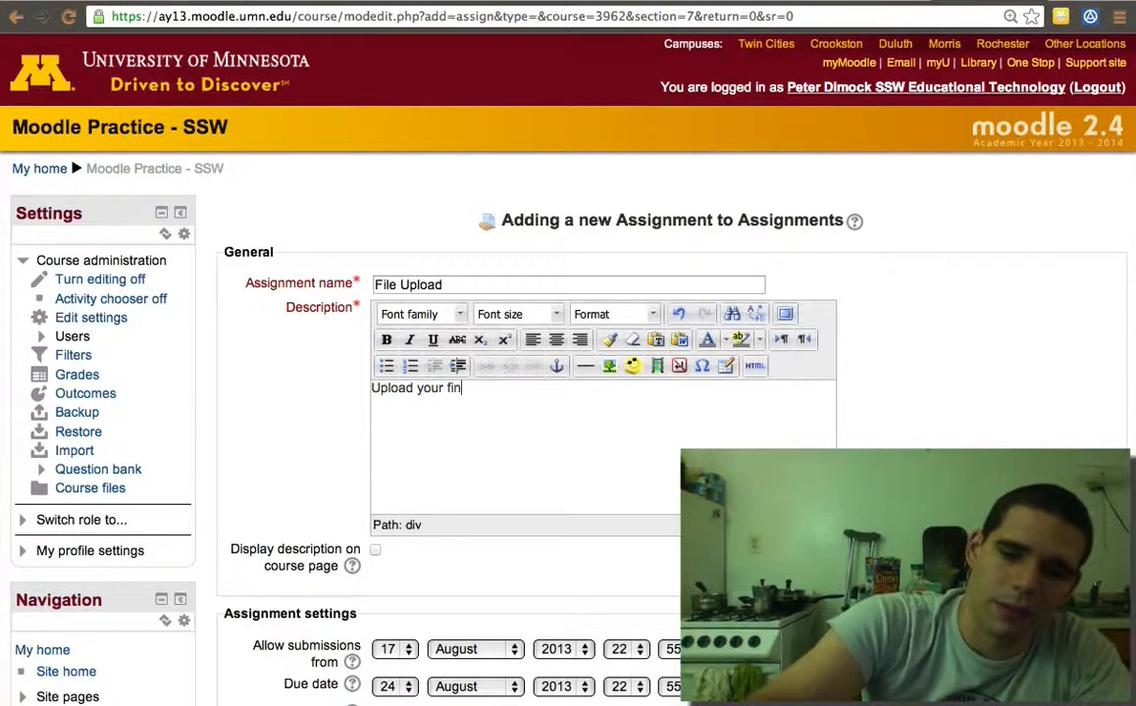
scroll(down, 3)
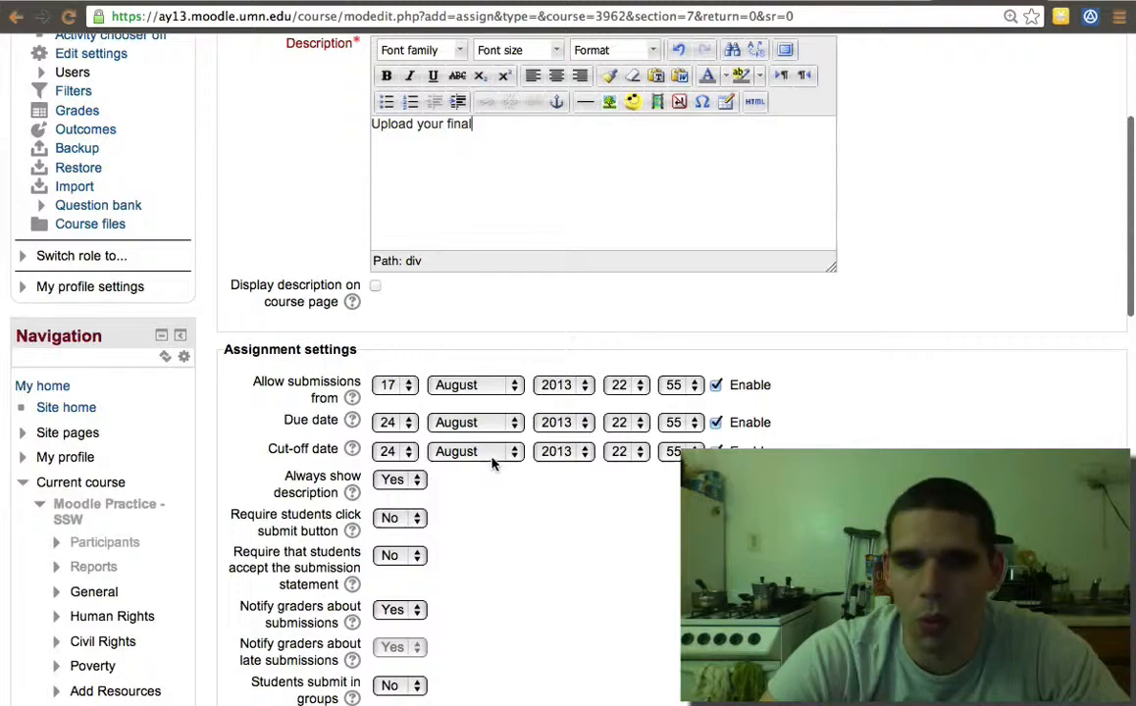
Set the due date day to 23 and require students to click submit.
click(389, 422)
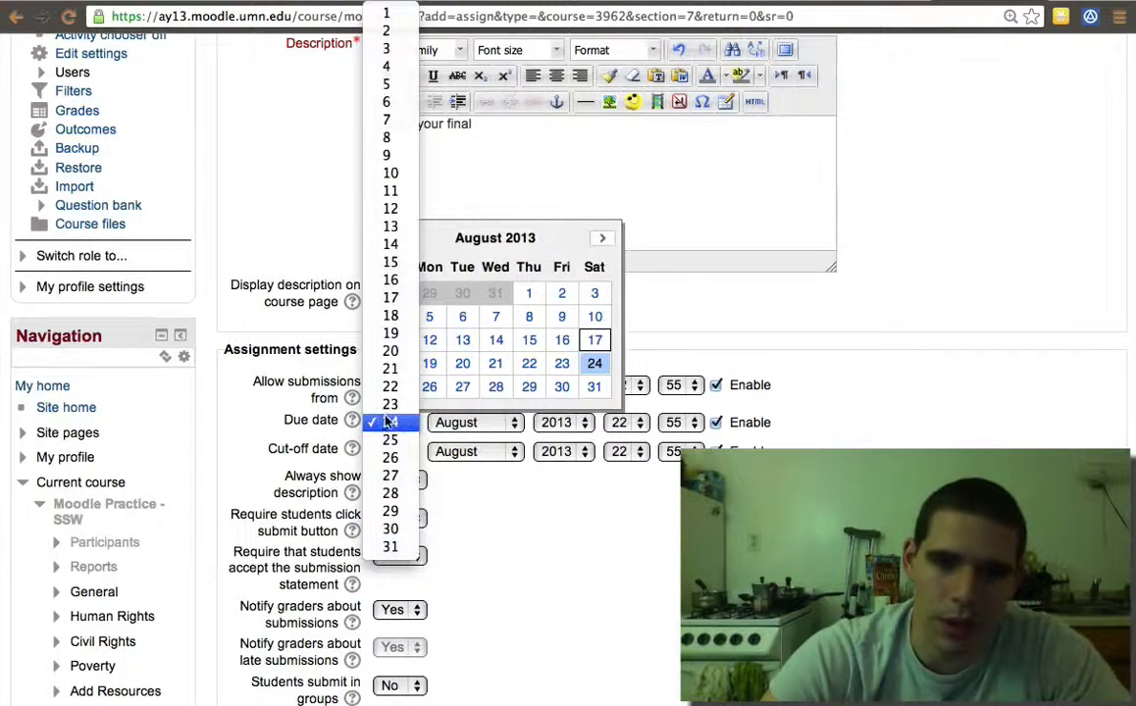
click(390, 385)
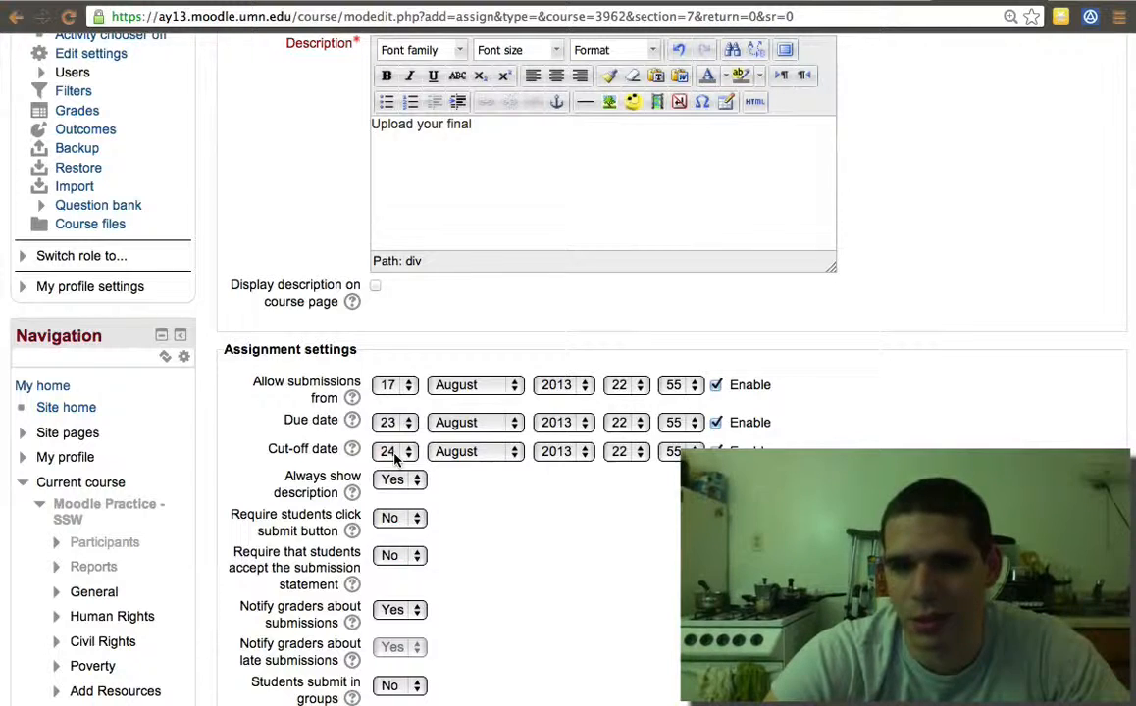
scroll(down, 3)
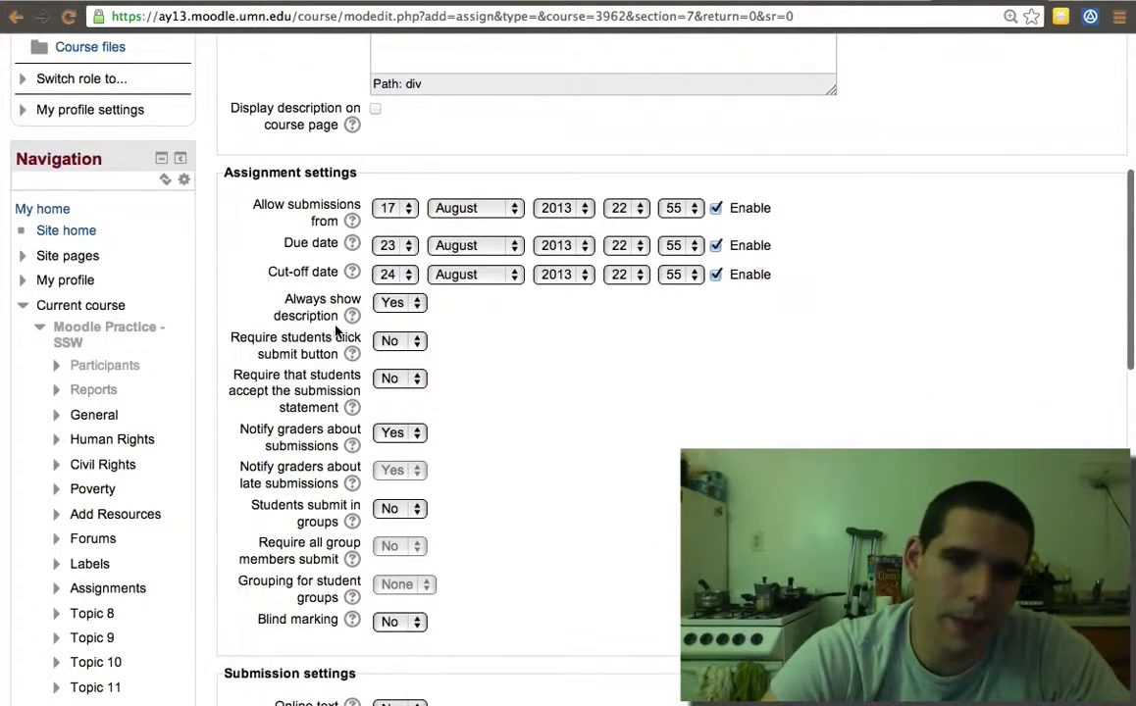
click(399, 341)
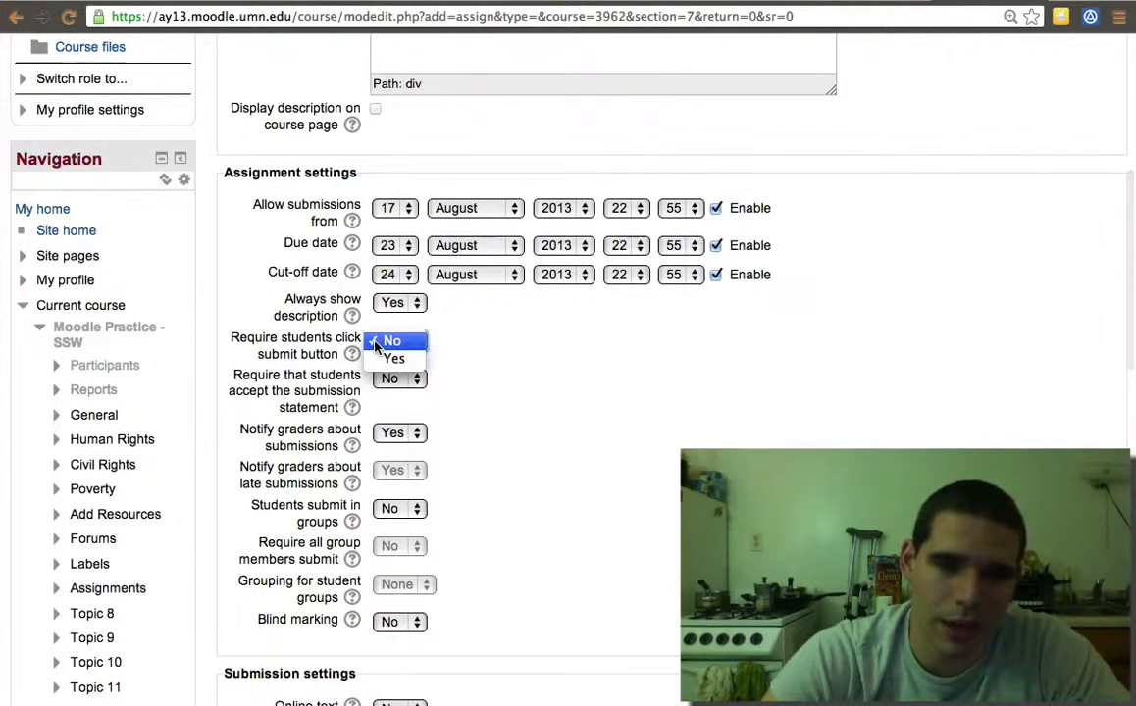
click(394, 358)
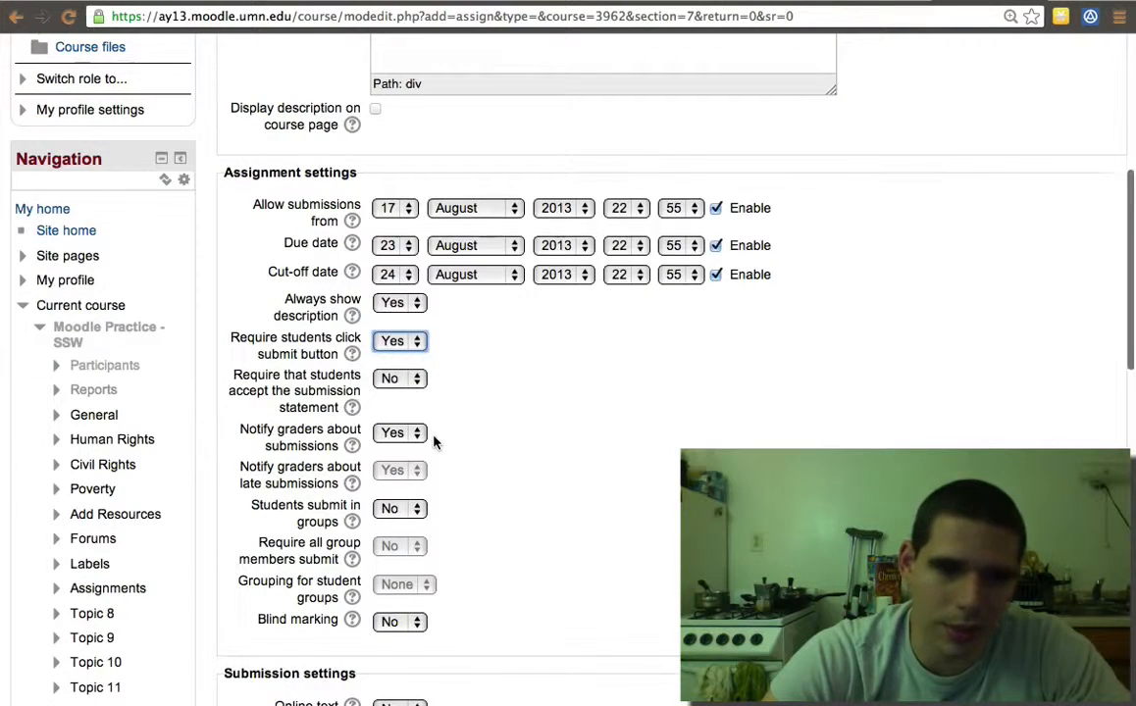
scroll(down, 3)
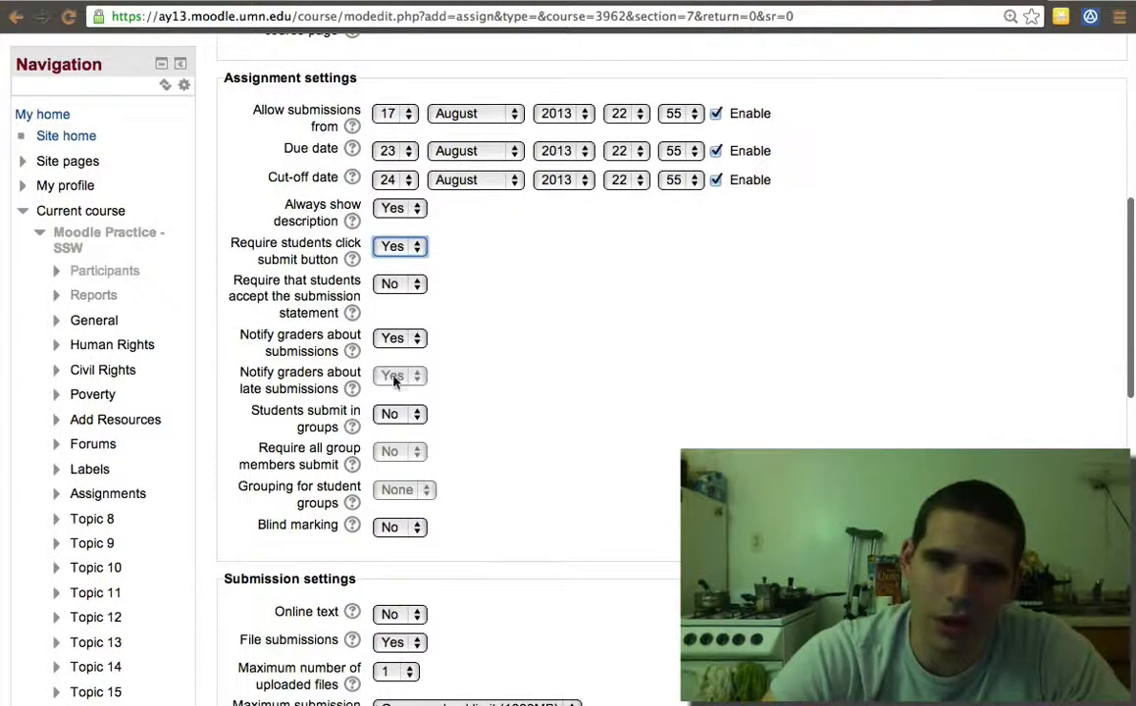
scroll(down, 3)
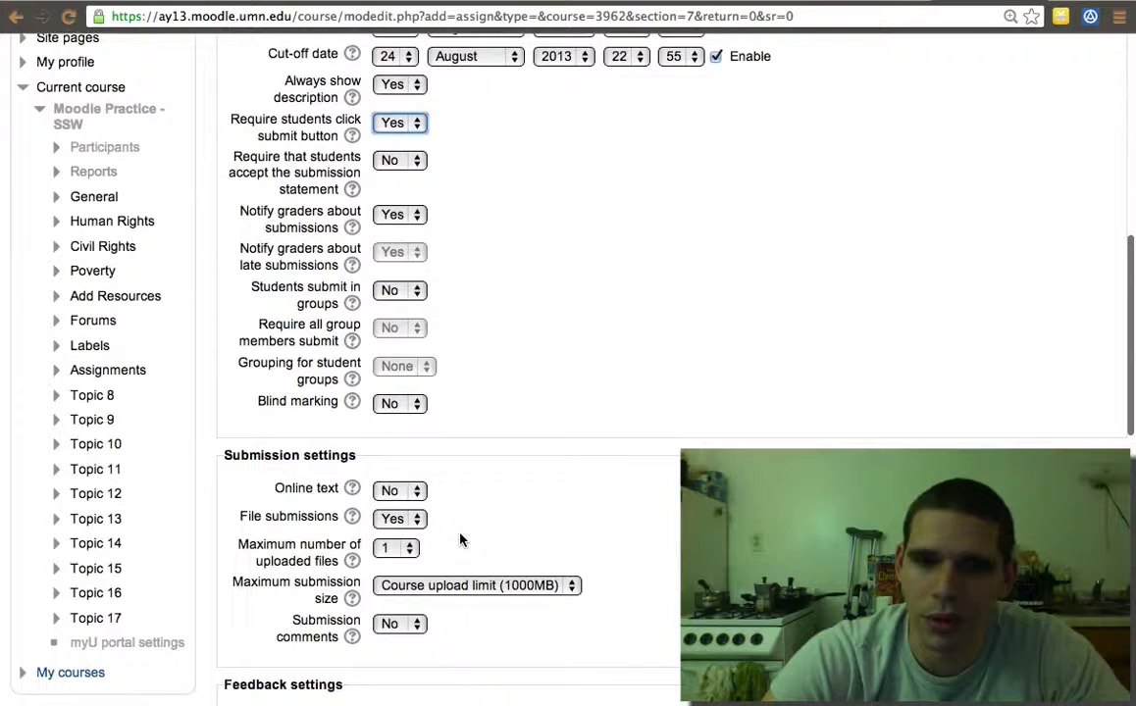
Allow online text, up to 2 files, submission comments and an offline grading worksheet.
click(396, 487)
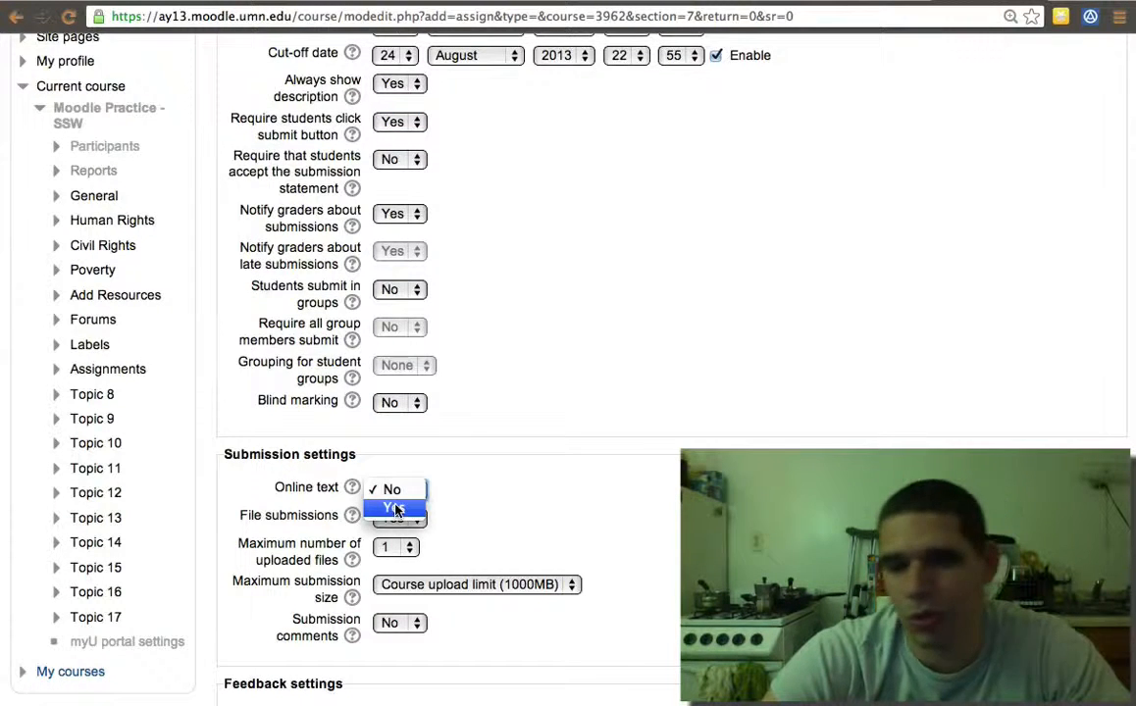
click(393, 507)
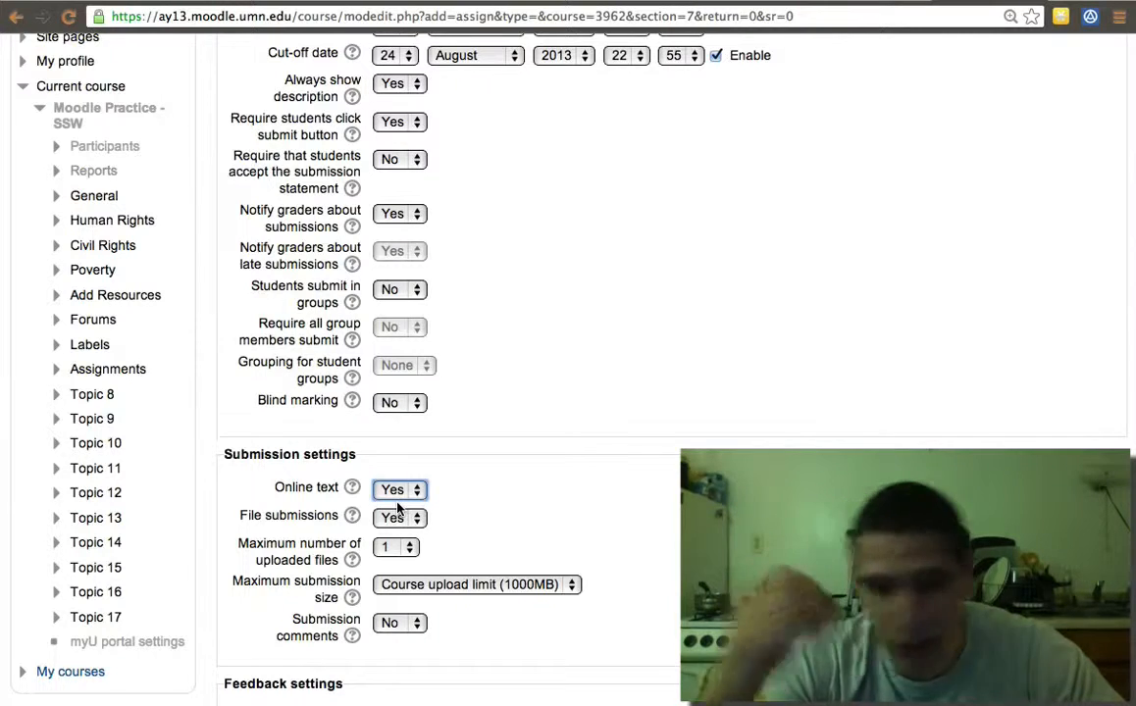
click(390, 547)
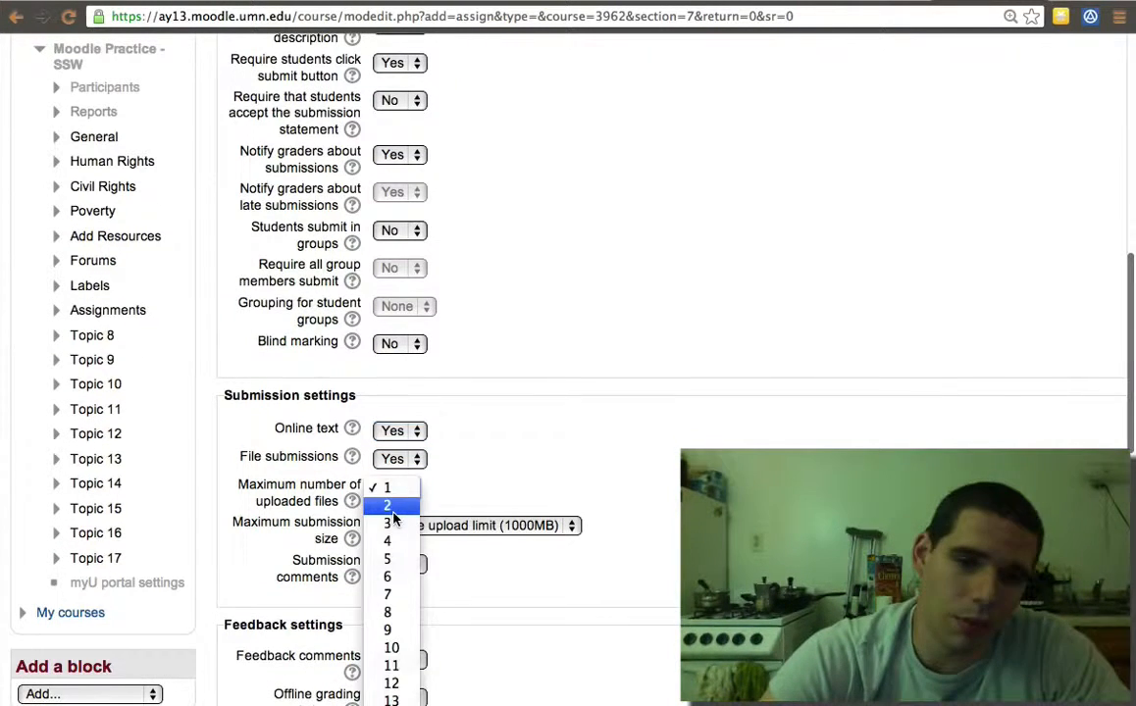
click(387, 506)
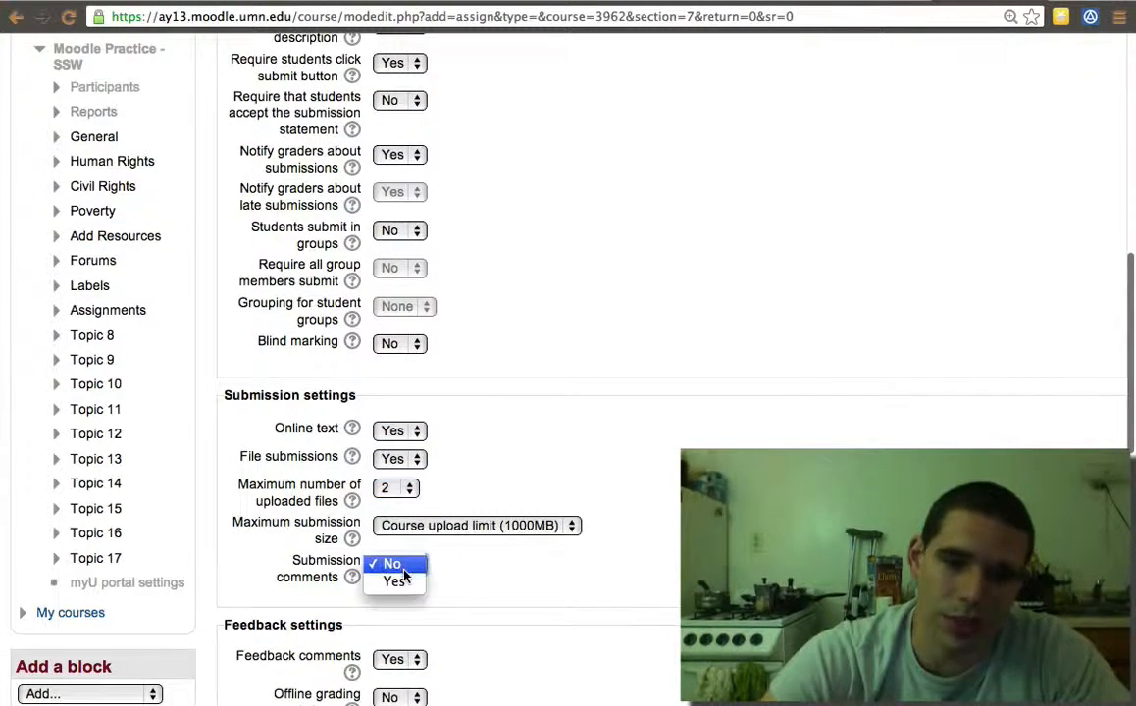
click(395, 580)
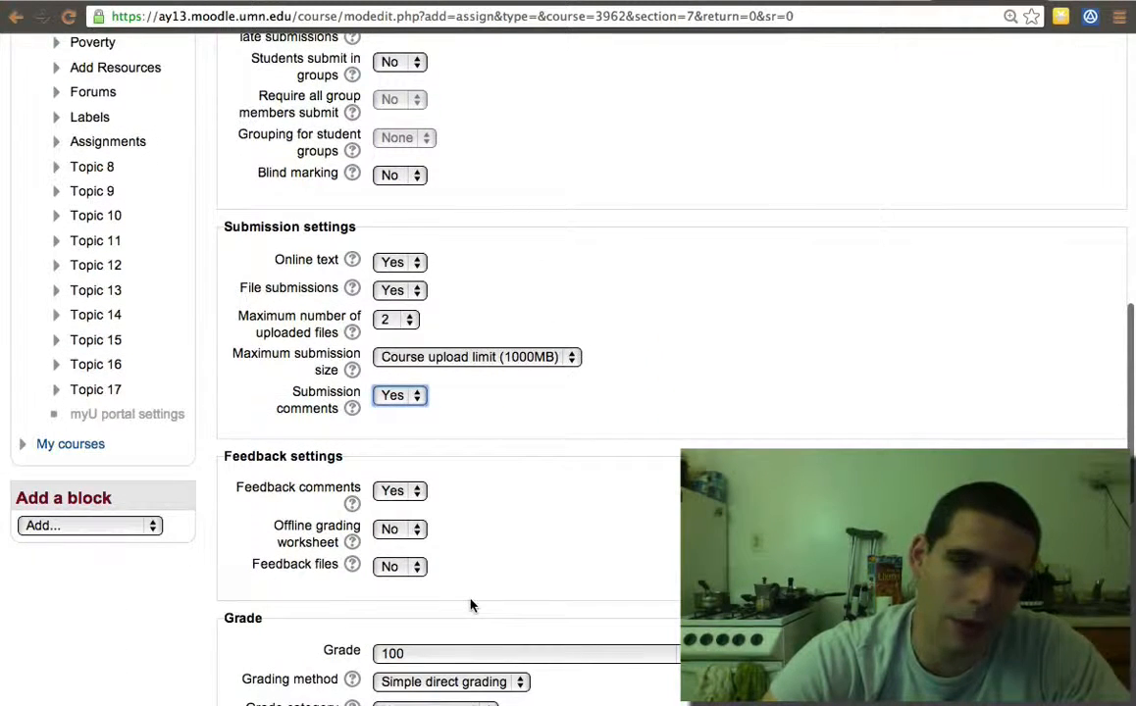
mouse_move(415, 539)
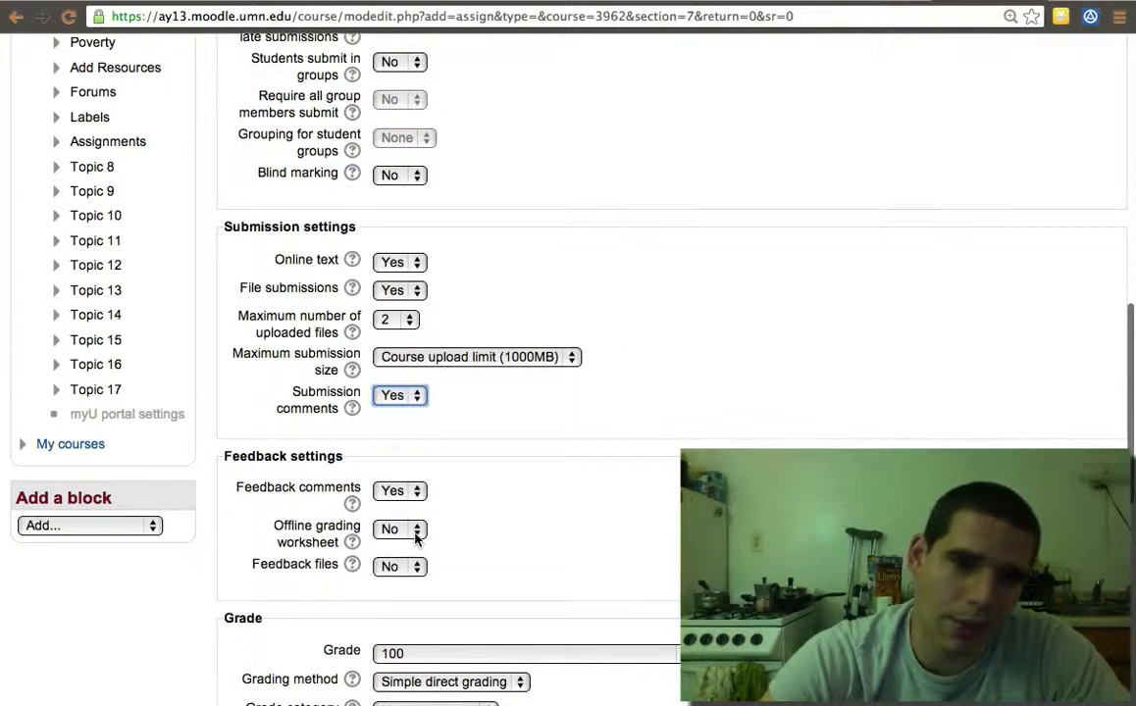
click(399, 530)
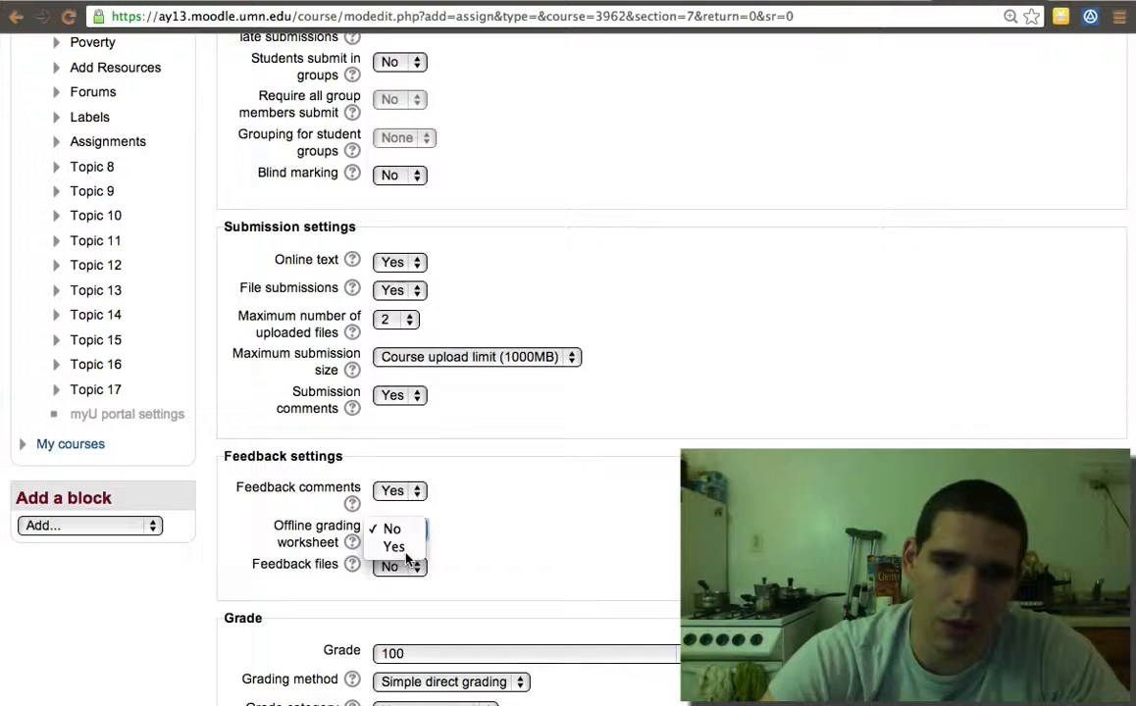
click(393, 547)
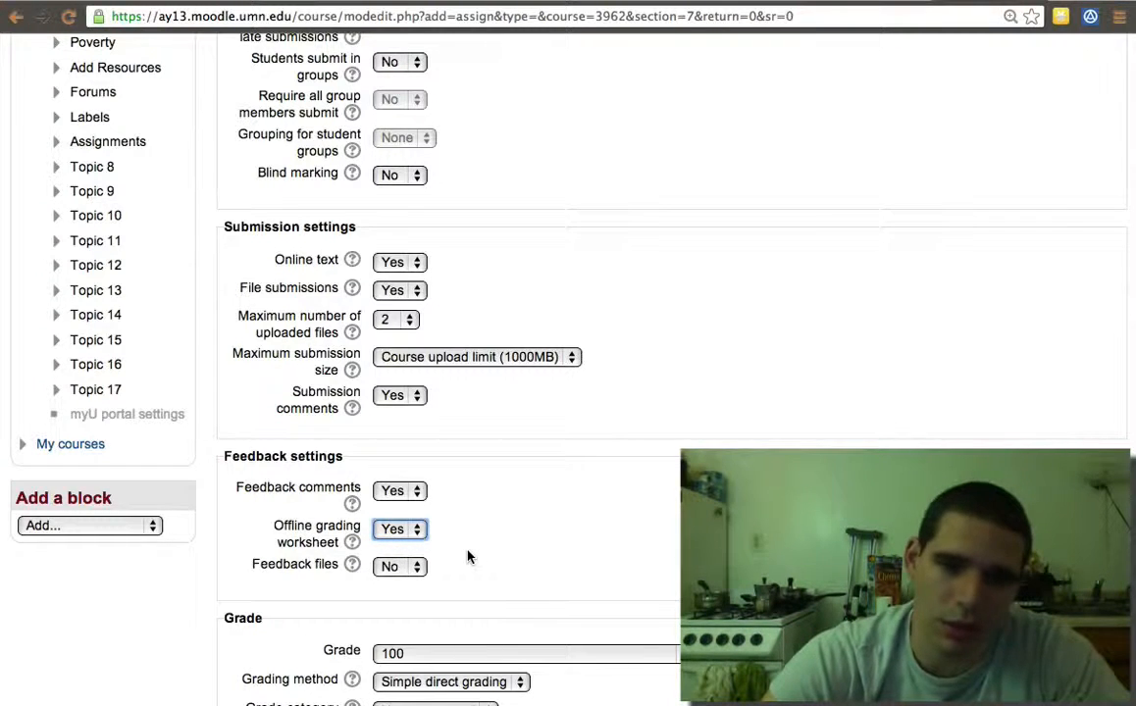
scroll(down, 3)
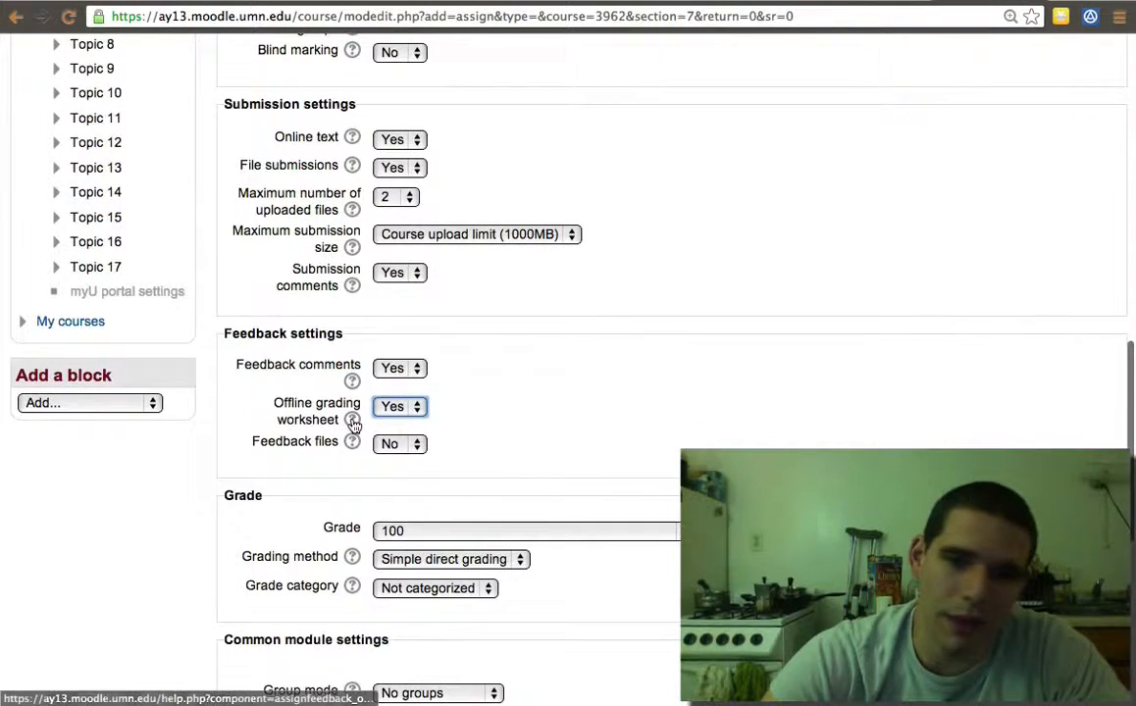
click(352, 419)
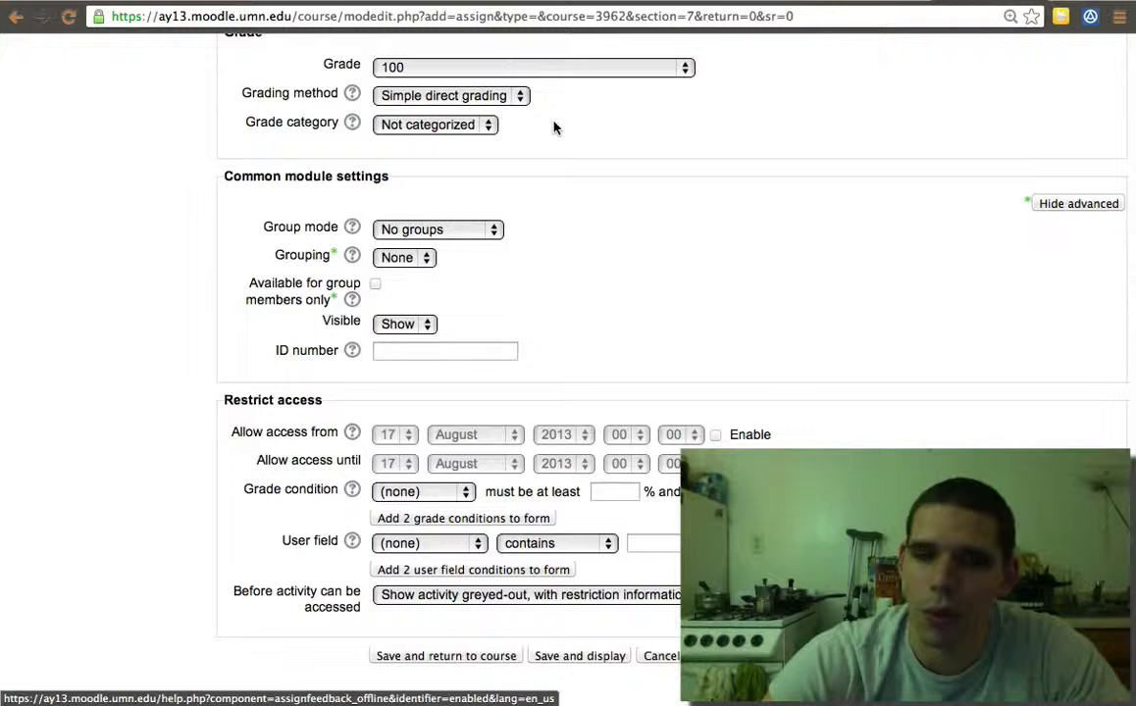
mouse_move(557, 159)
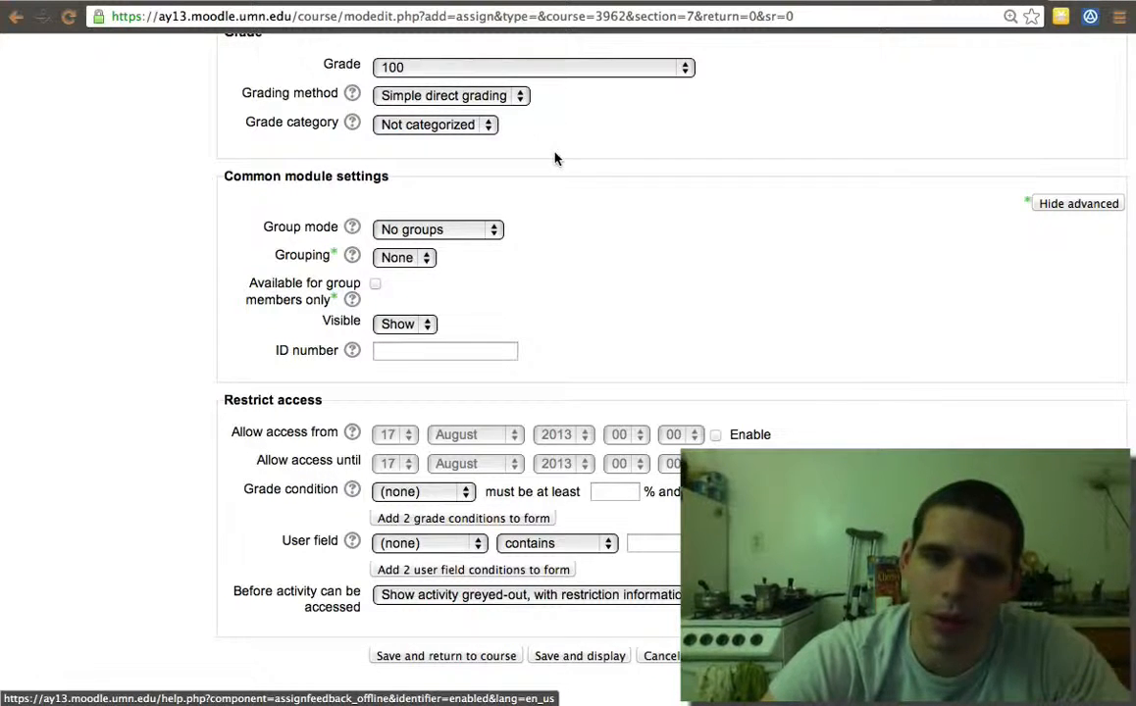
scroll(down, 3)
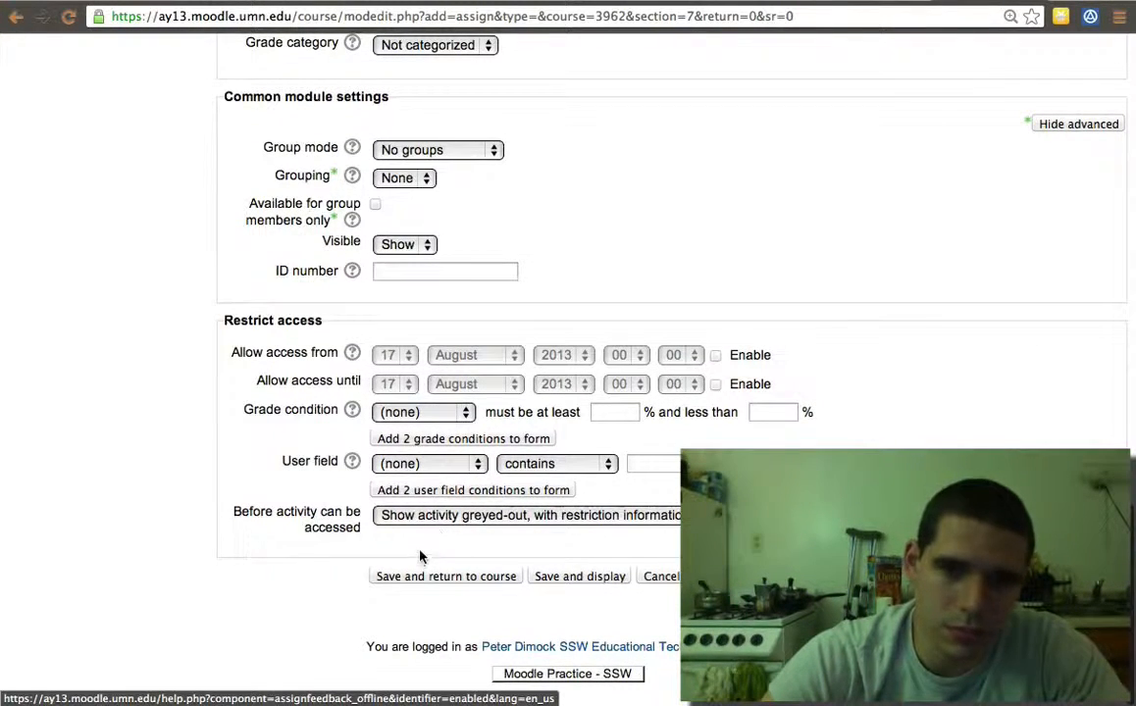
Save the File Upload assignment and open it from the Assignments topic.
click(444, 576)
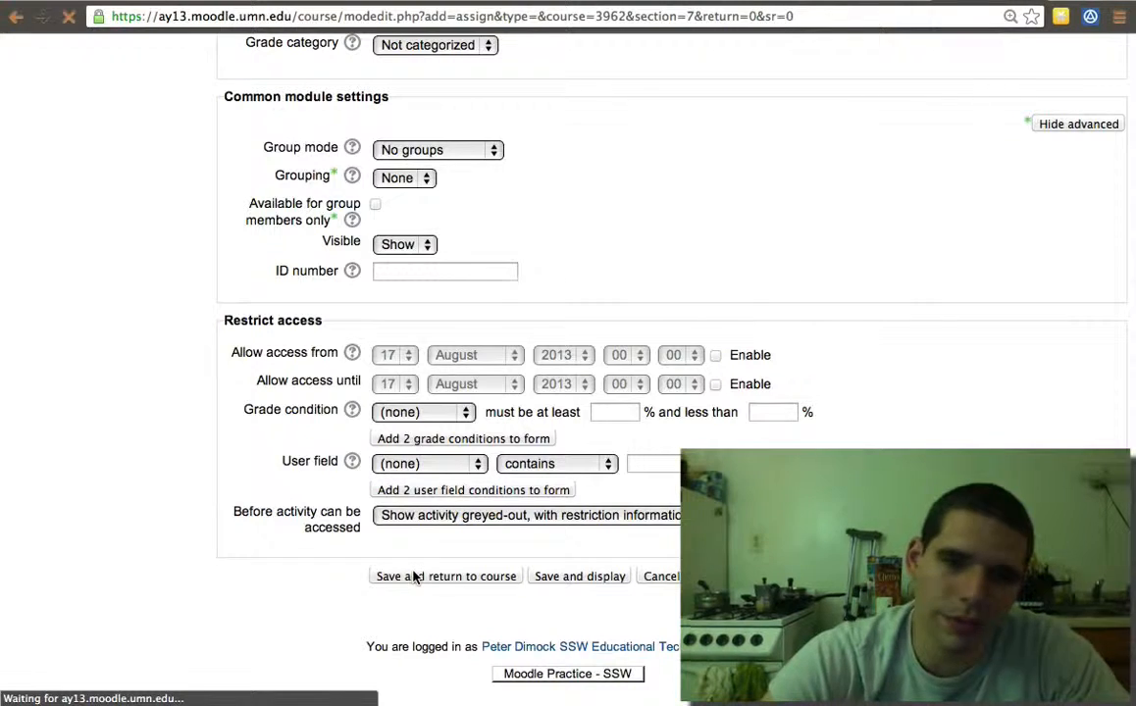
click(446, 576)
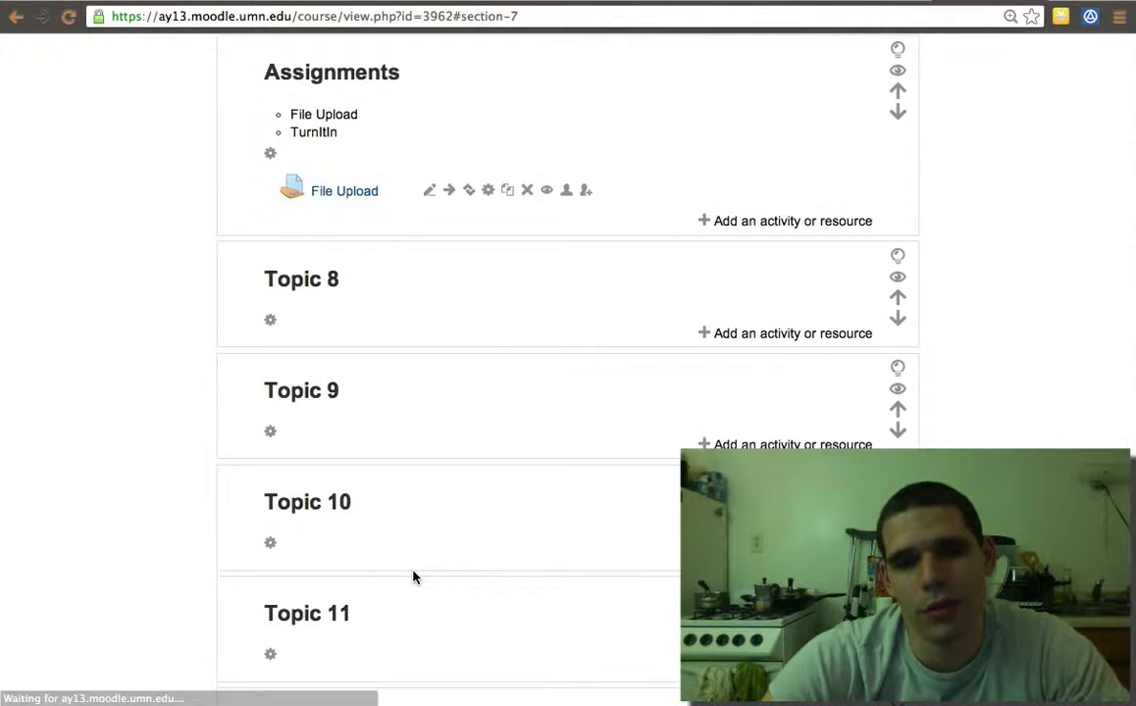
scroll(up, 3)
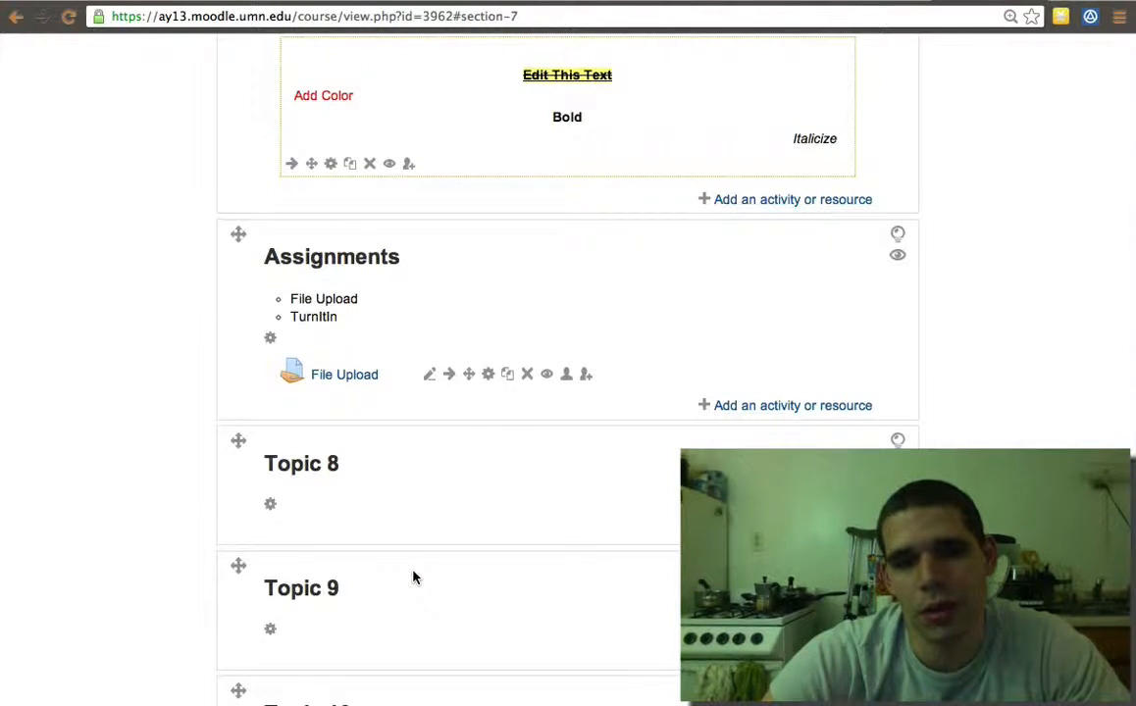
mouse_move(344, 375)
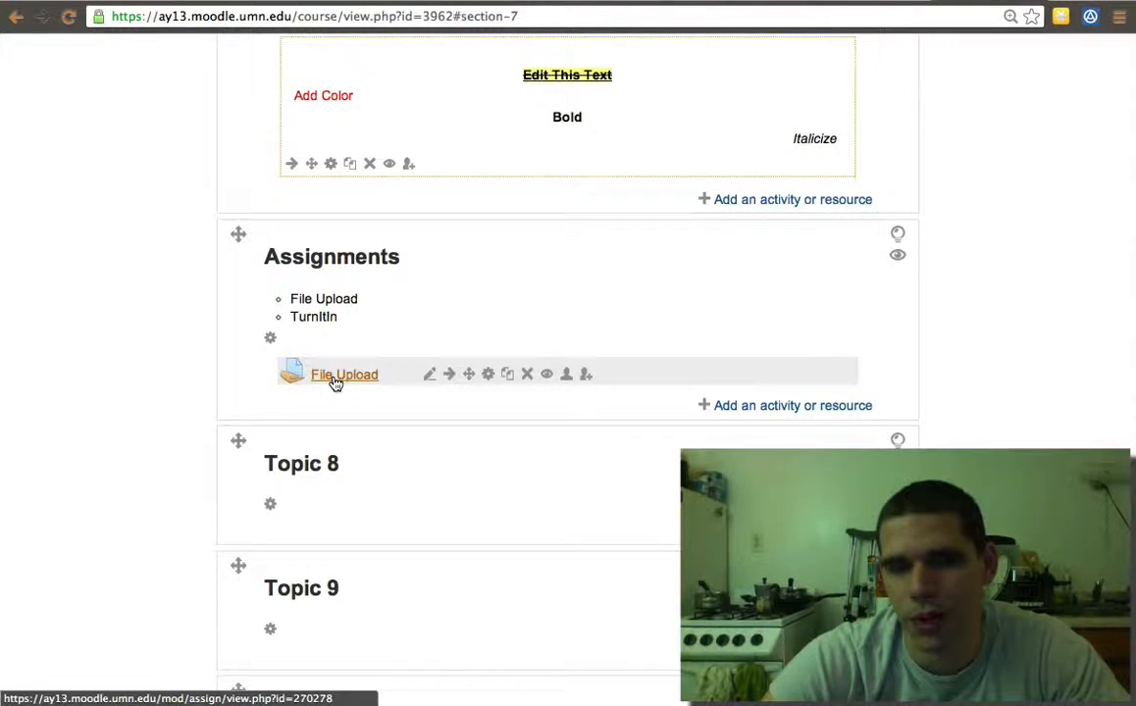
click(345, 374)
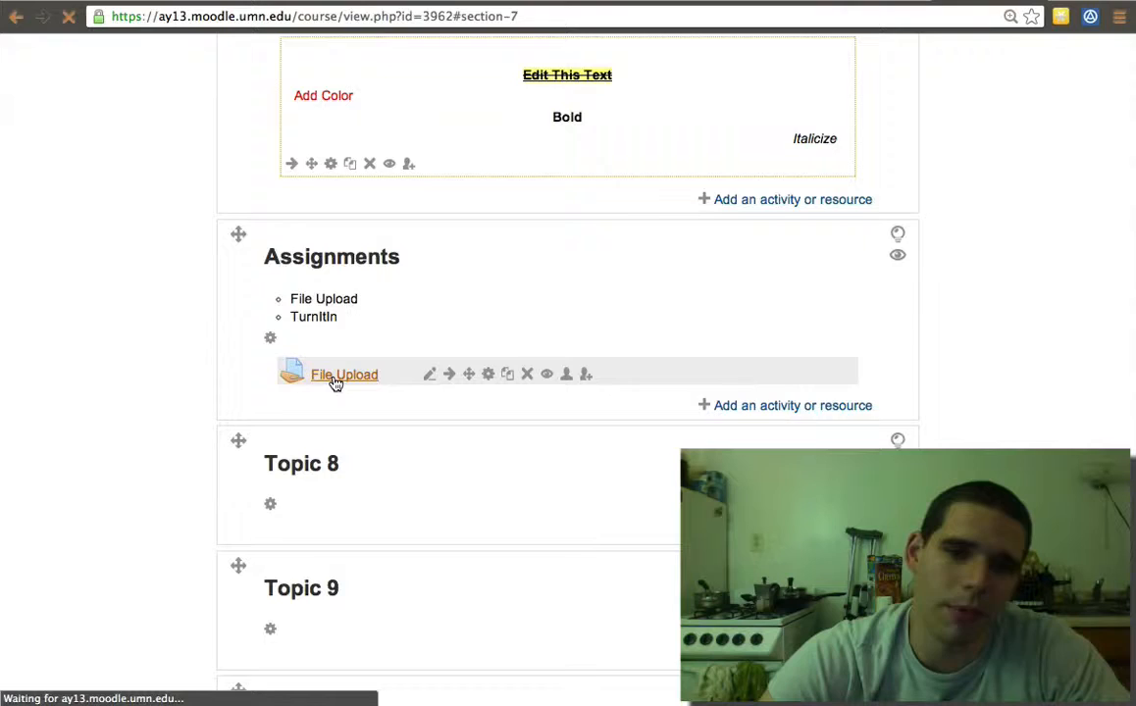
Load the File Upload assignment page showing zero submissions and the 23 August due date.
click(344, 374)
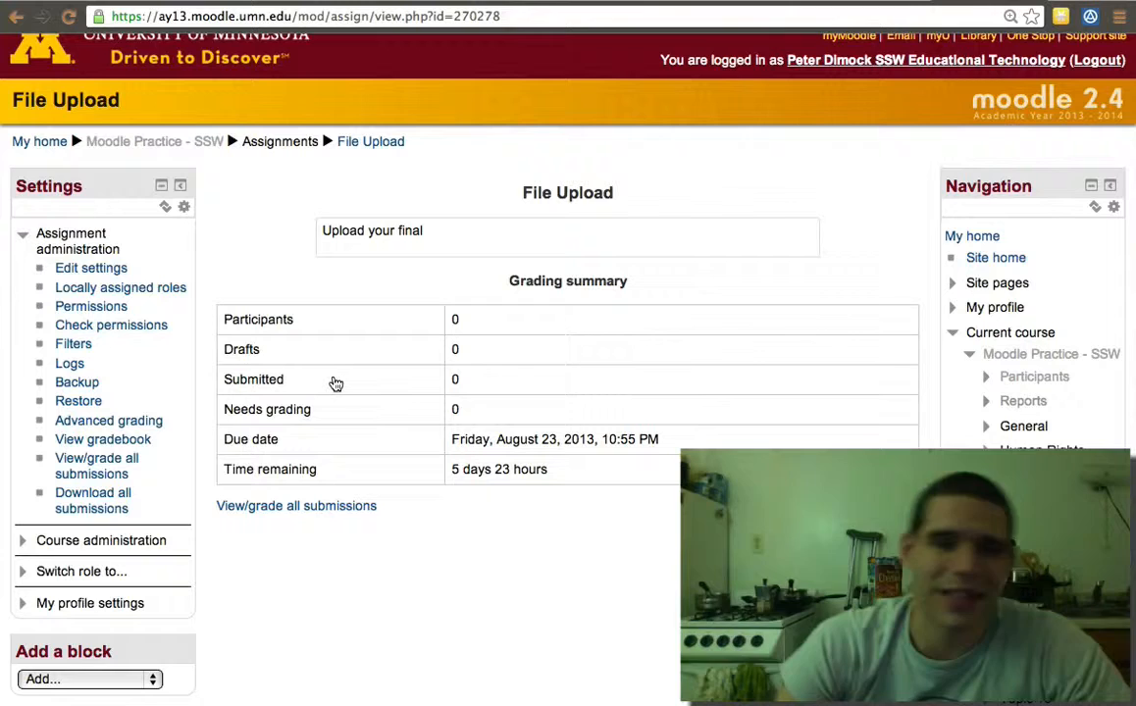
mouse_move(224, 498)
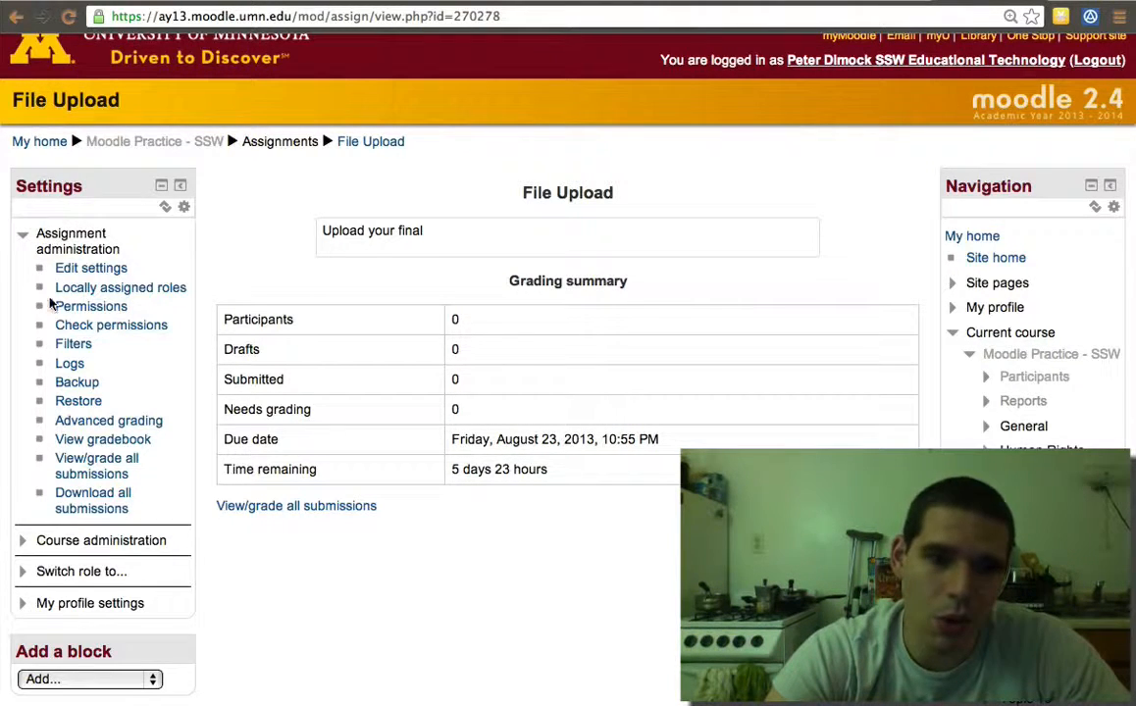
mouse_move(81, 571)
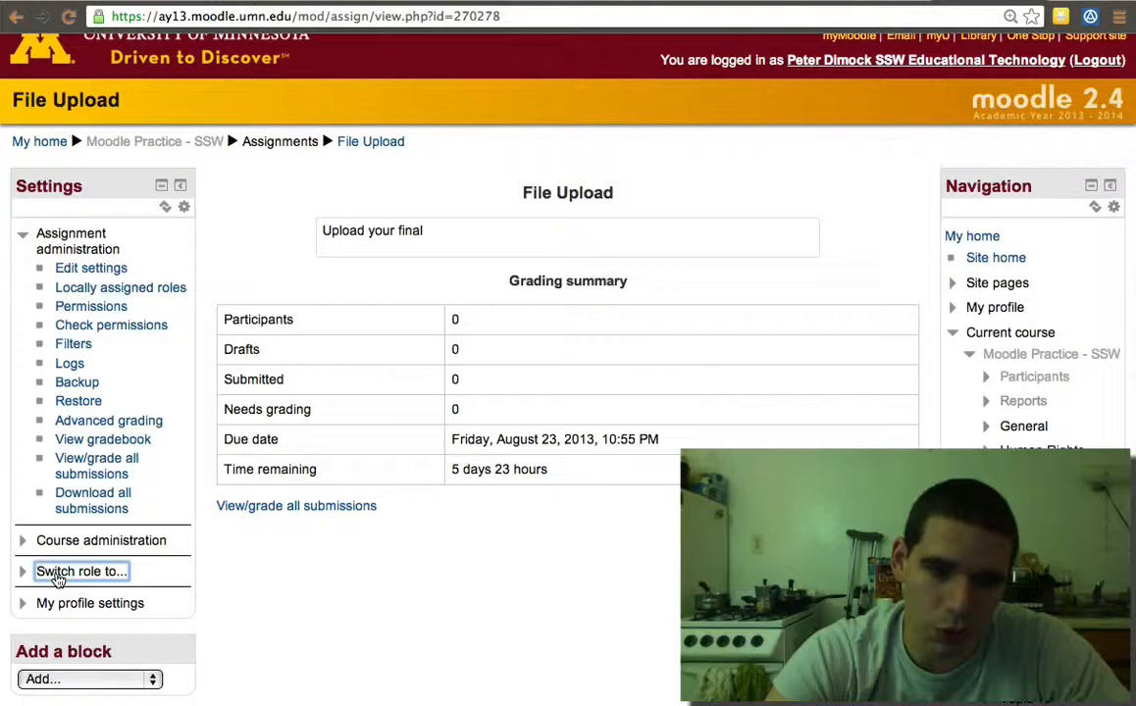
Switch to the Student role and attach gapmil_framework_and_plan_of_action.pdf to a new submission.
click(80, 571)
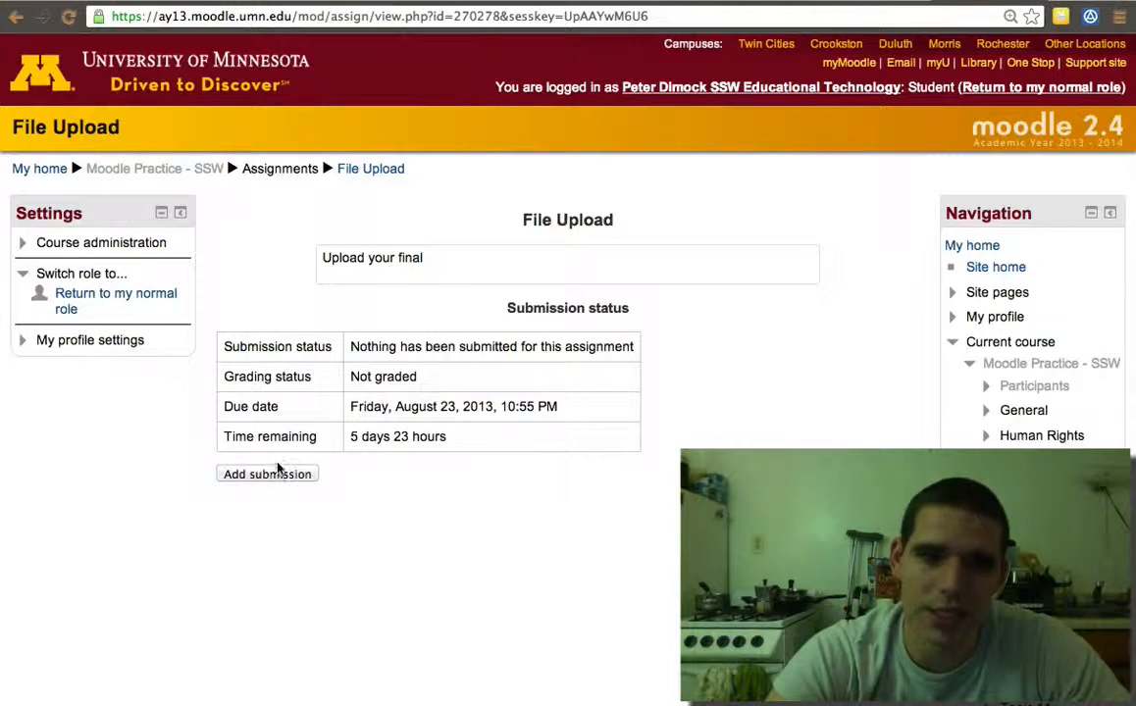
click(267, 474)
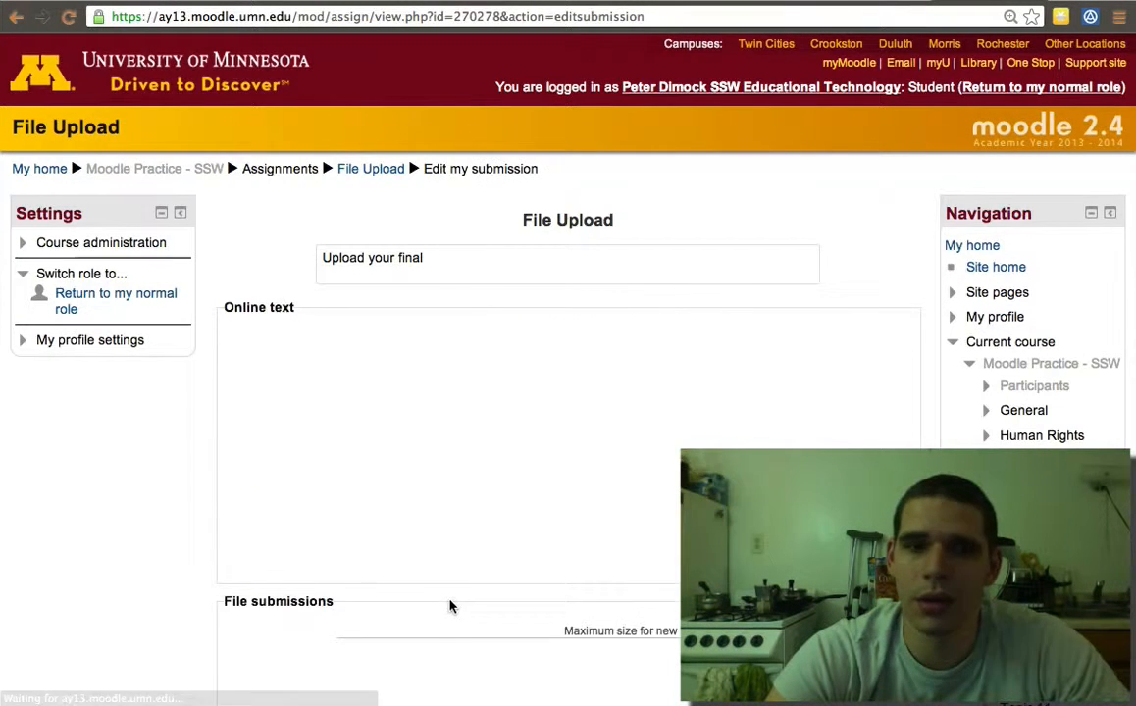
scroll(down, 3)
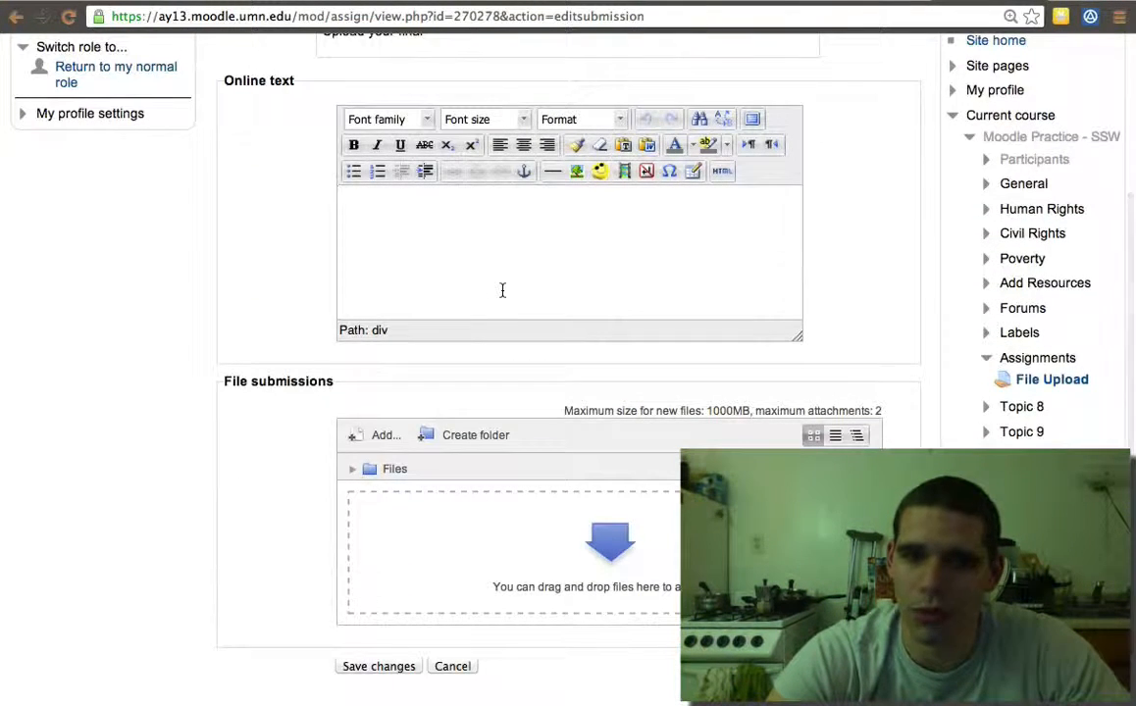
scroll(down, 3)
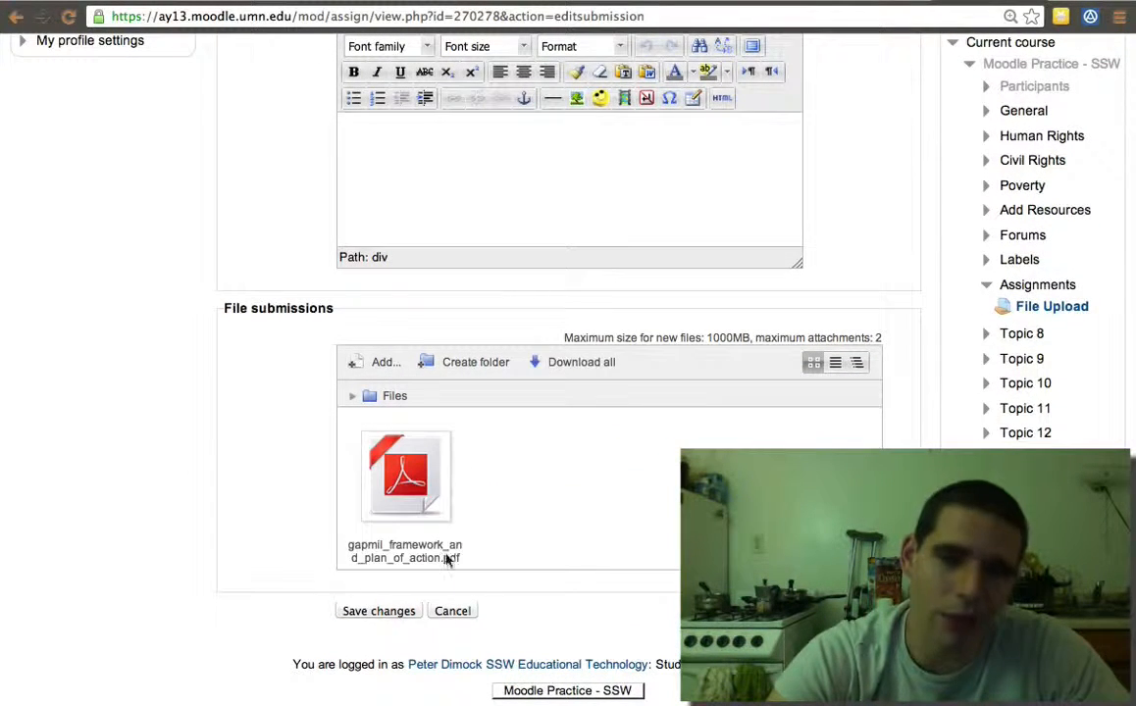
Save the PDF submission and submit it, confirming so it reads 'Submitted for grading'.
click(378, 610)
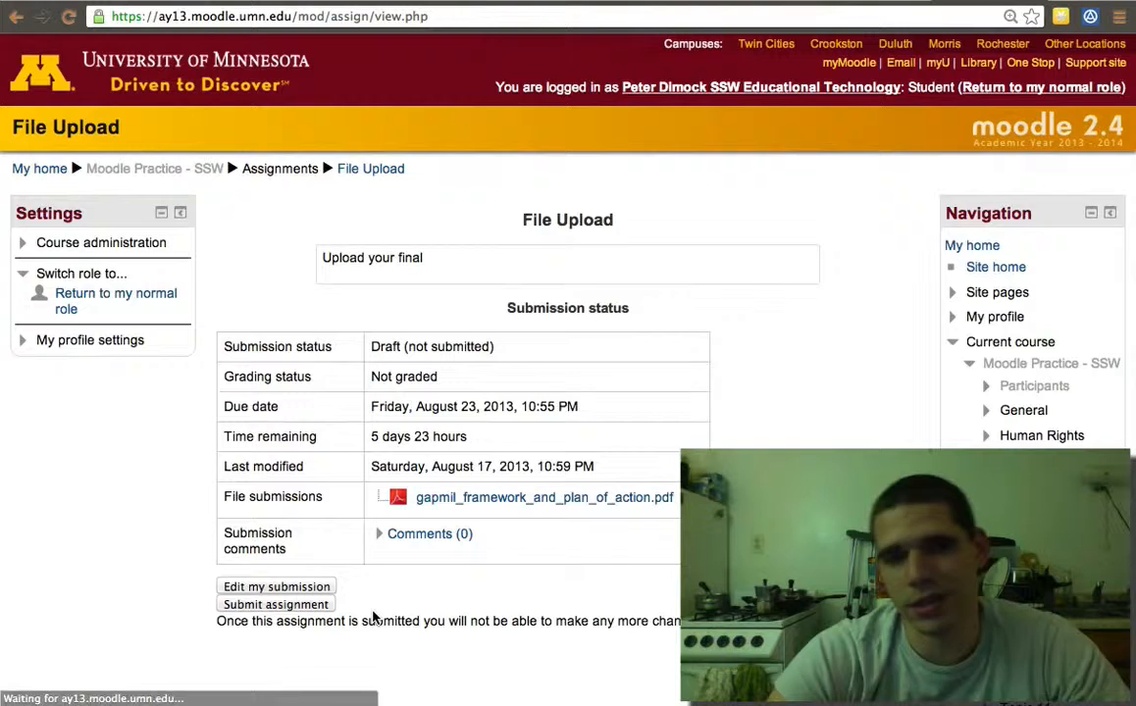
scroll(down, 3)
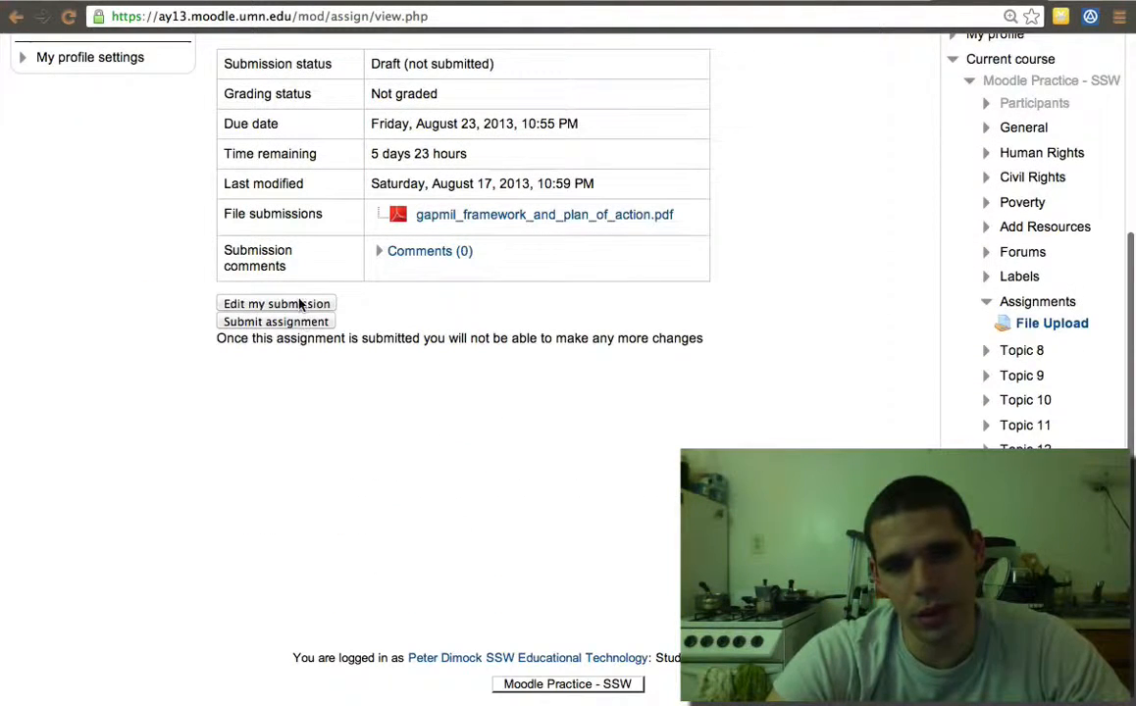
click(275, 322)
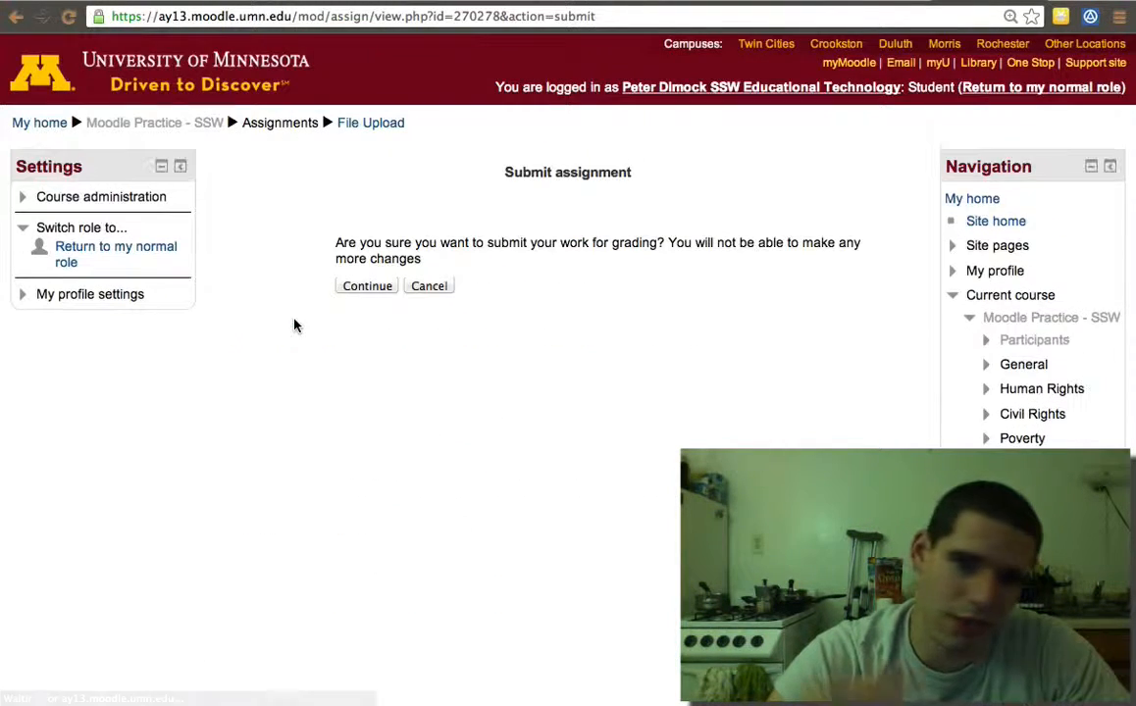
mouse_move(366, 286)
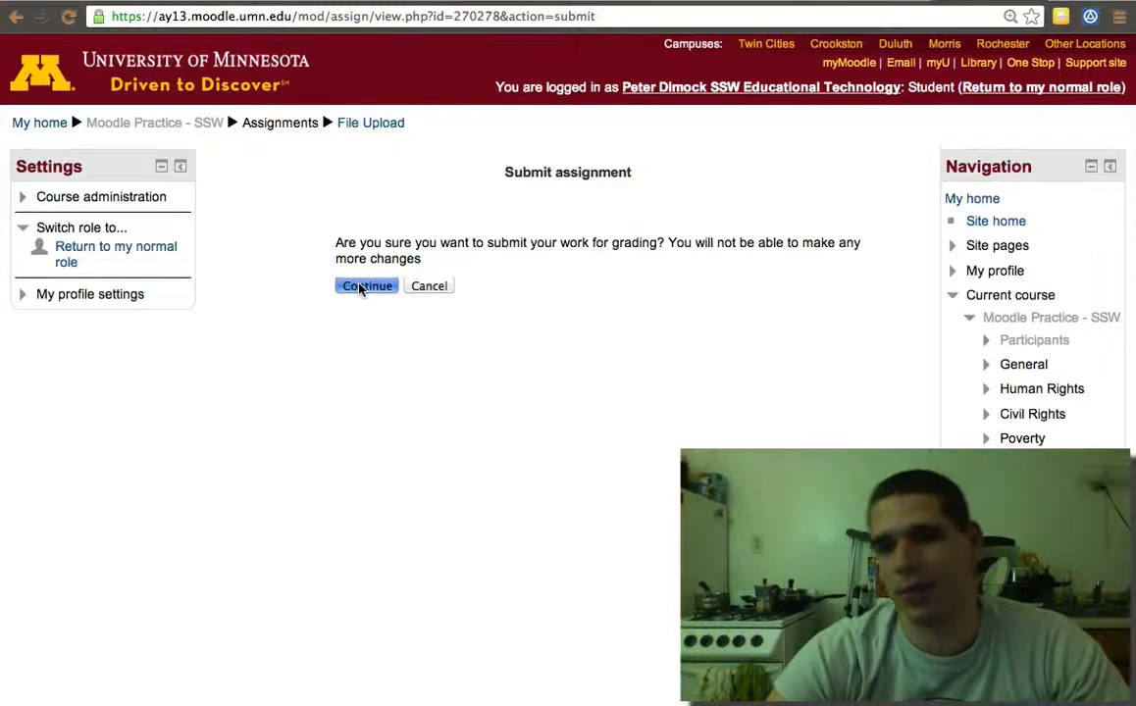
click(366, 286)
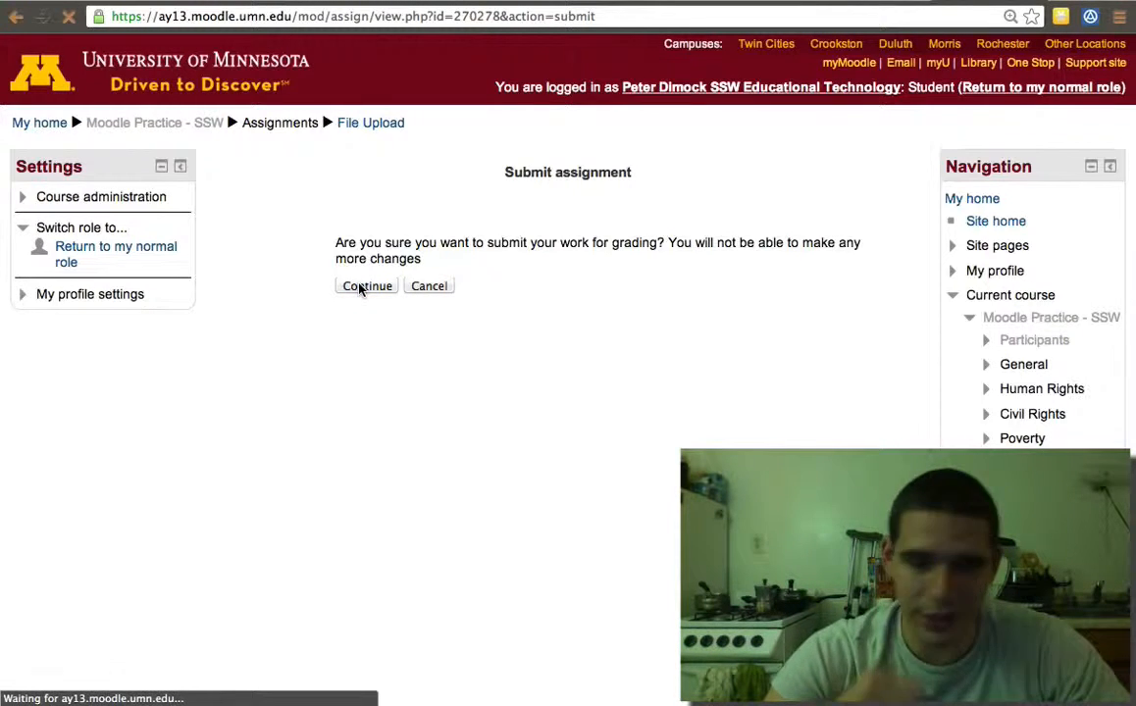
click(365, 286)
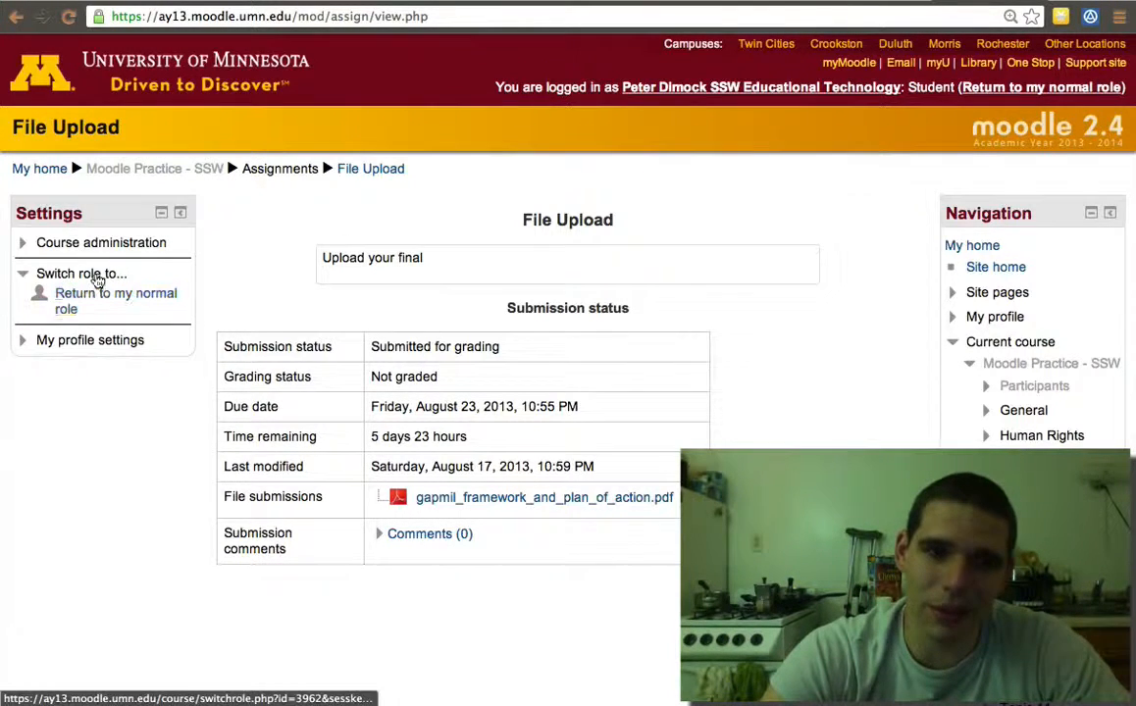
Return to the normal teacher role from the Settings block.
click(116, 301)
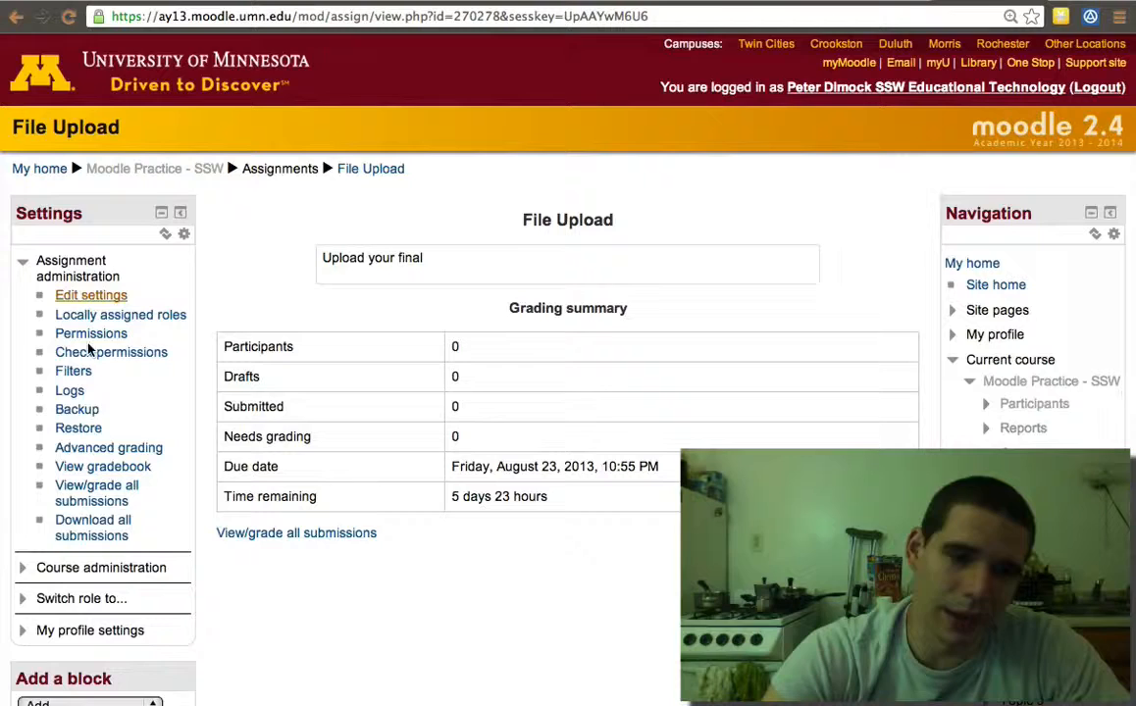
scroll(down, 3)
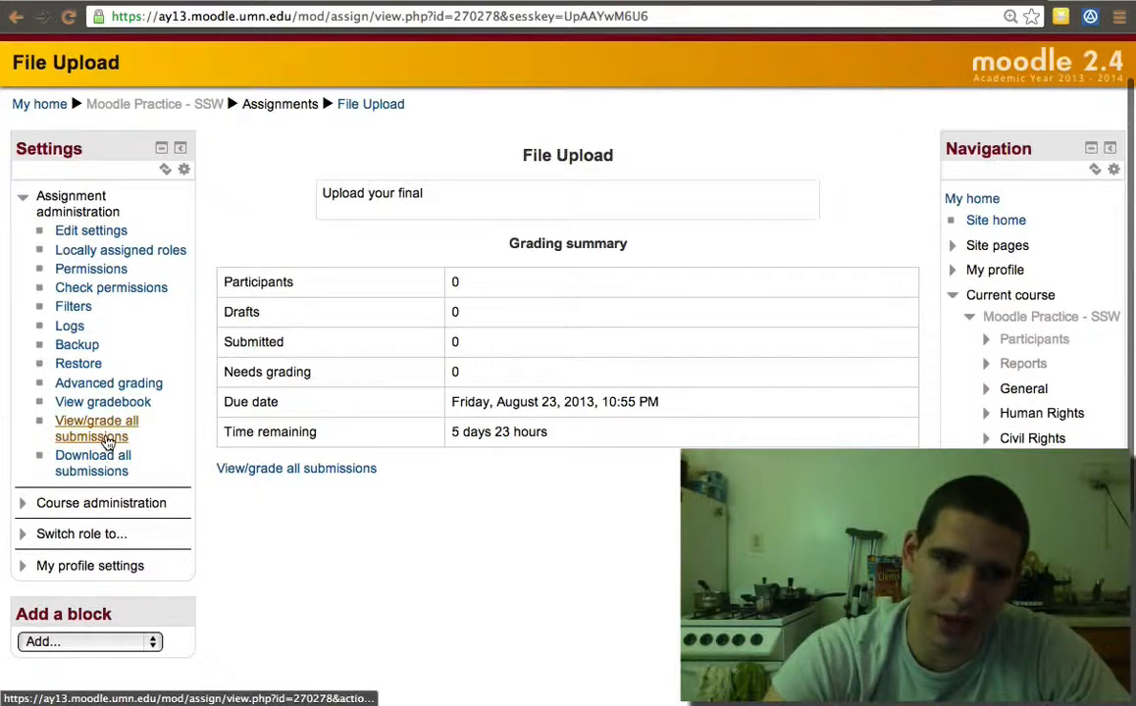
mouse_move(92, 462)
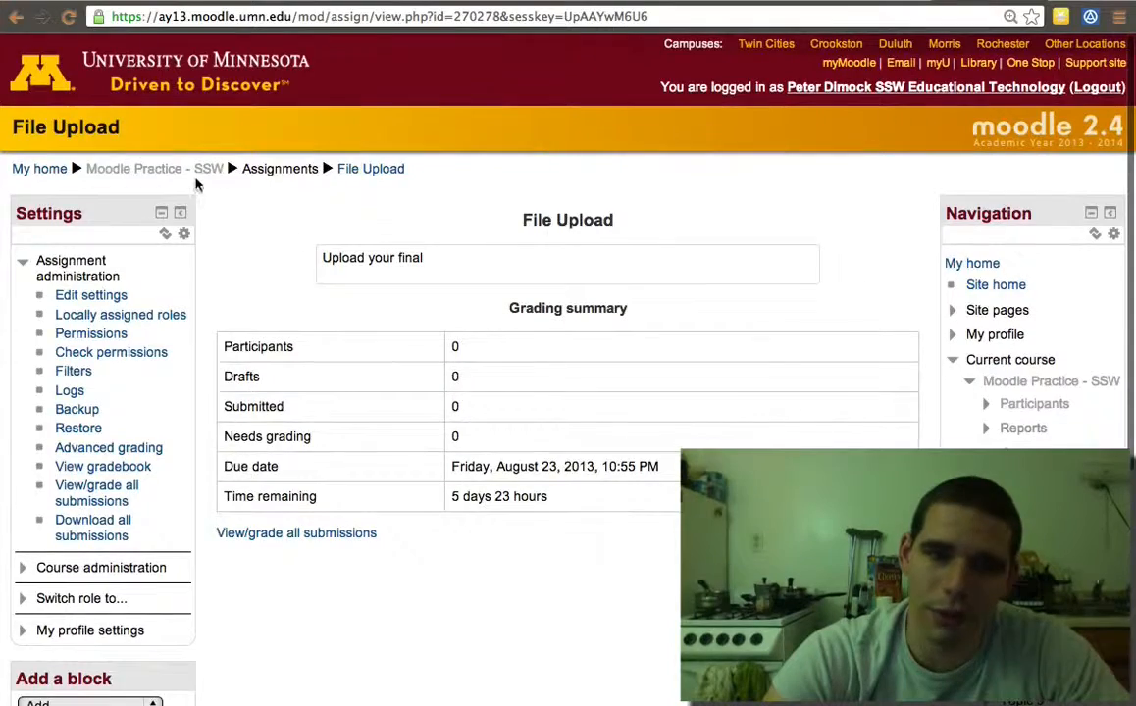
Go to the Moodle Practice - SSW course page and scroll down to the Add Resources and Forums topics.
click(135, 168)
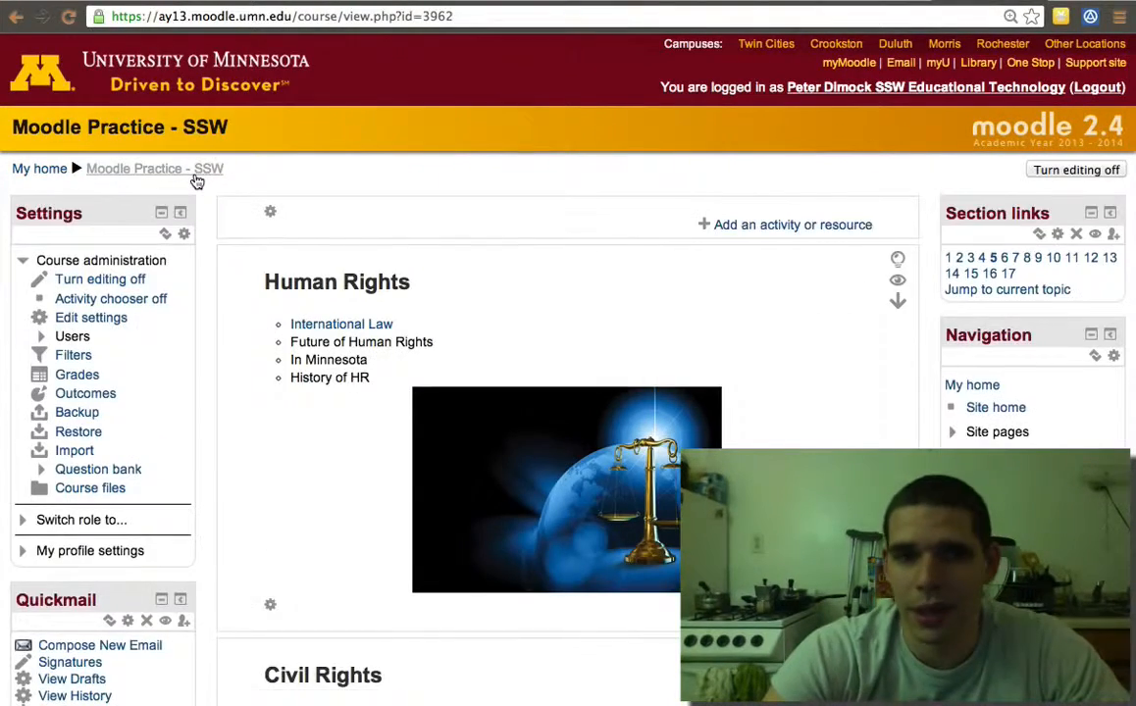
scroll(down, 3)
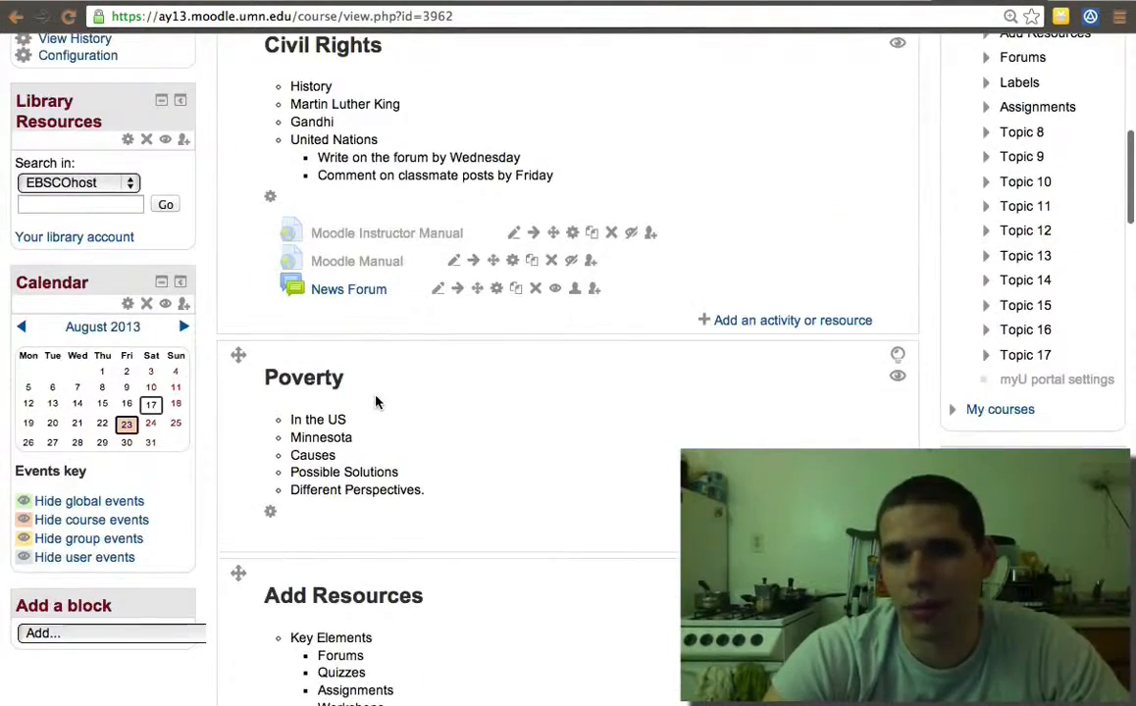
scroll(down, 3)
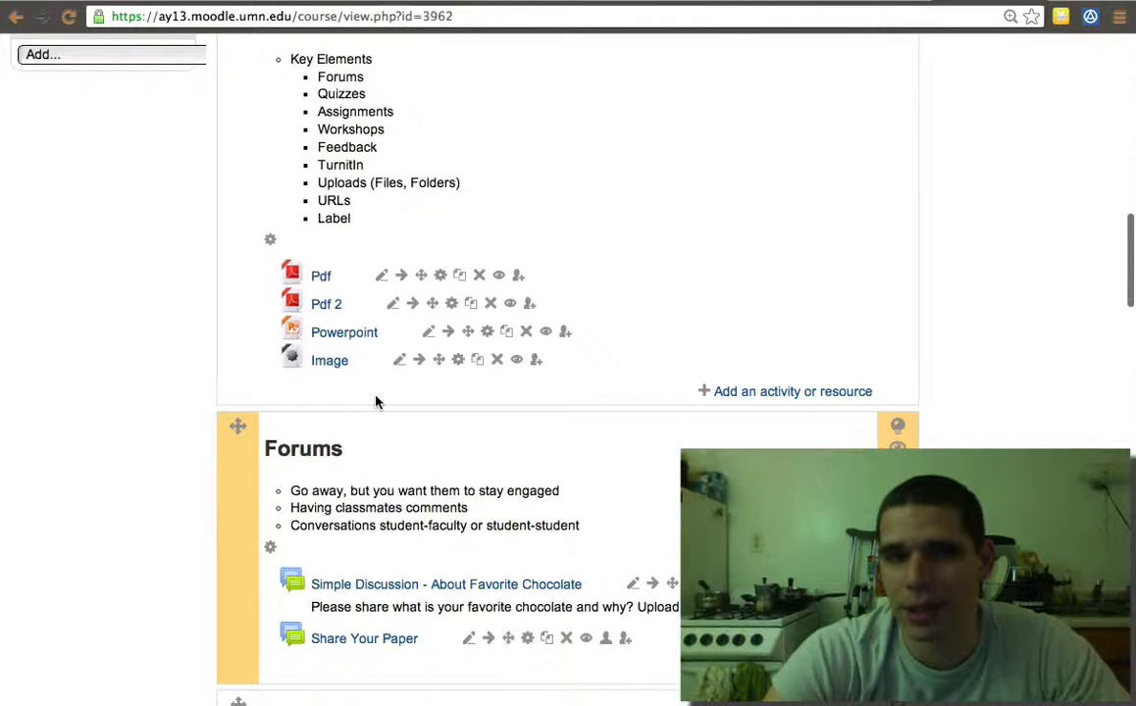